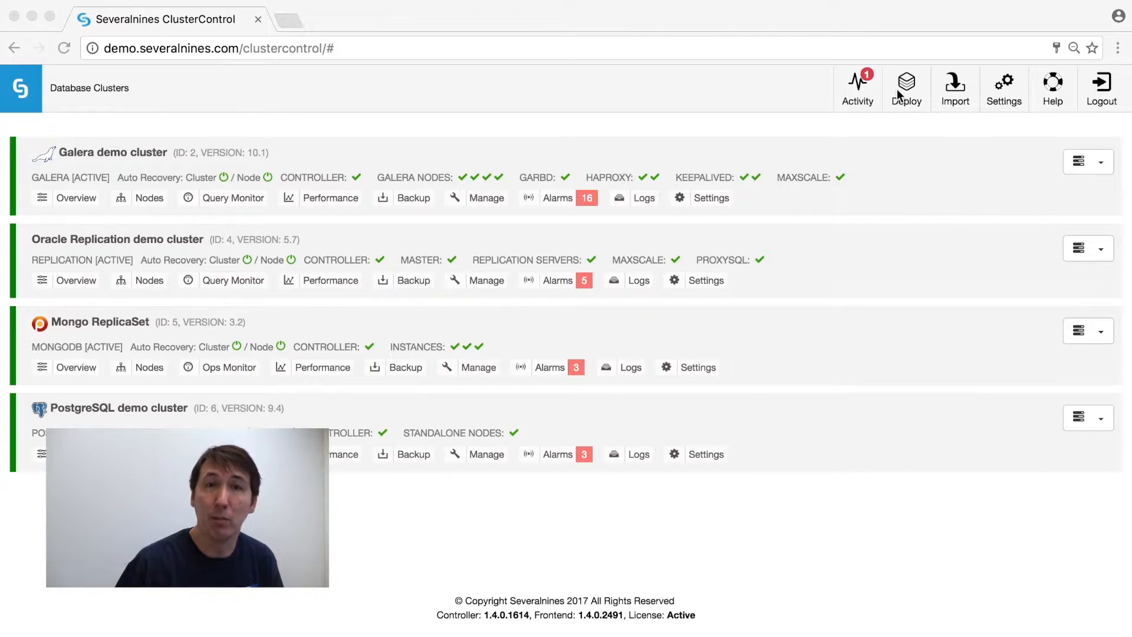
Bring up the Deploy / Import Cluster choices from the top toolbar.
click(905, 89)
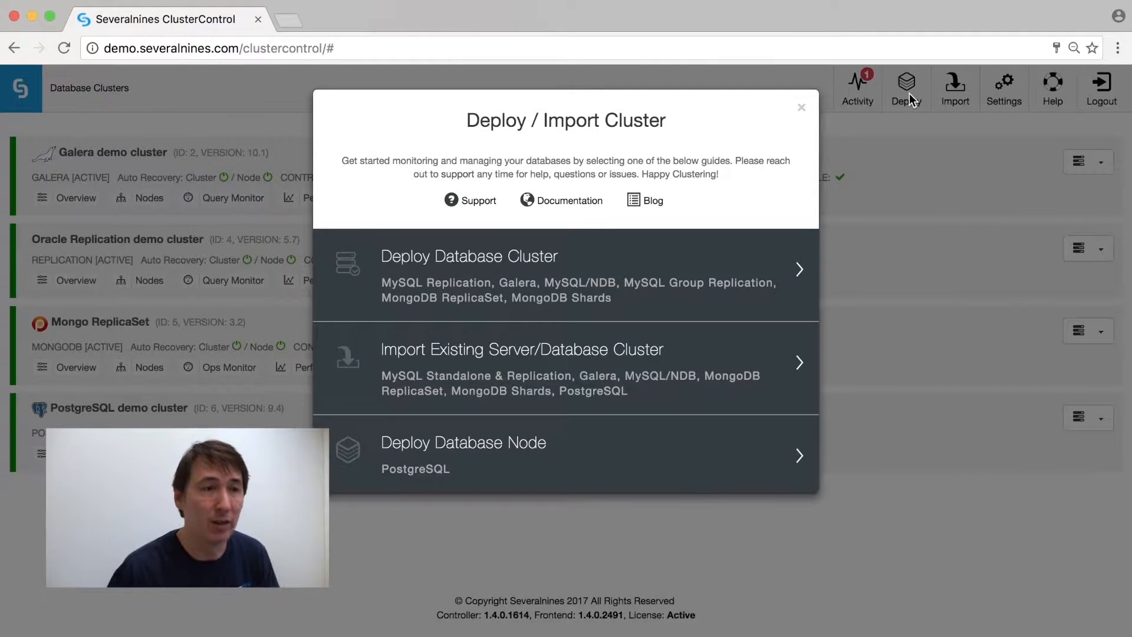
mouse_move(587, 317)
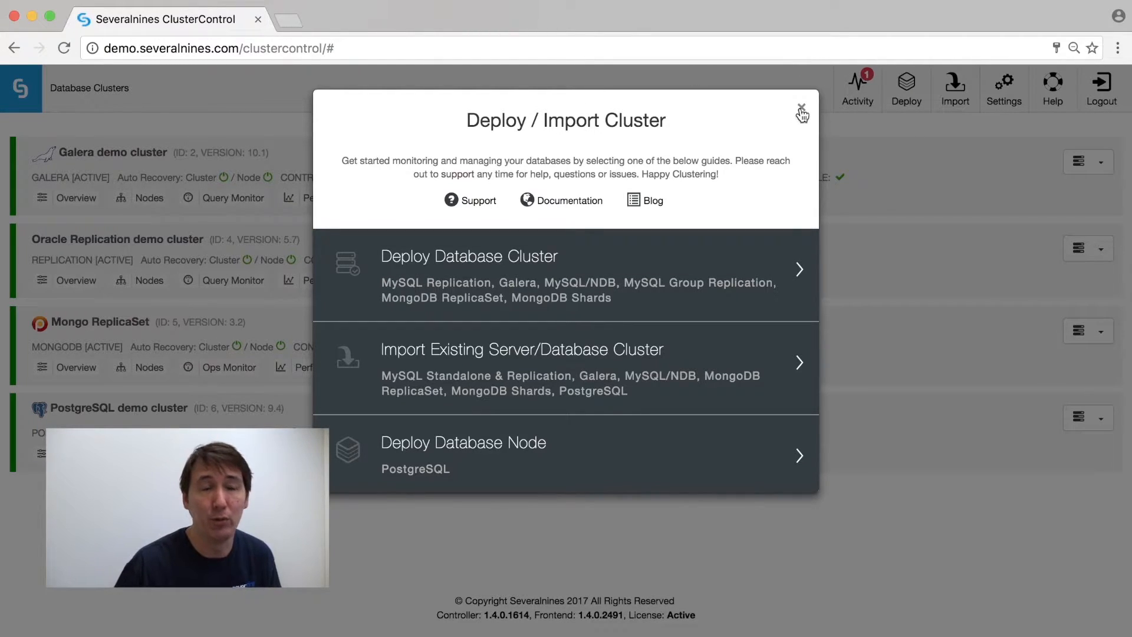
Dismiss the deploy dialog and show the Galera demo cluster overview with Galera - Innodb/Flow graphs.
click(801, 113)
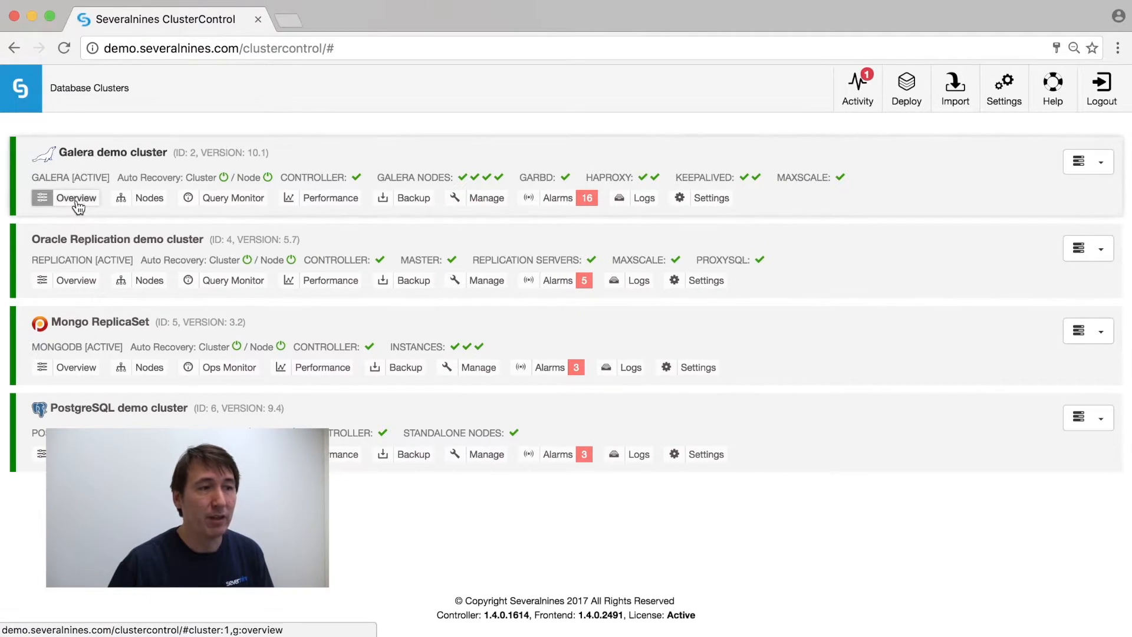
click(76, 197)
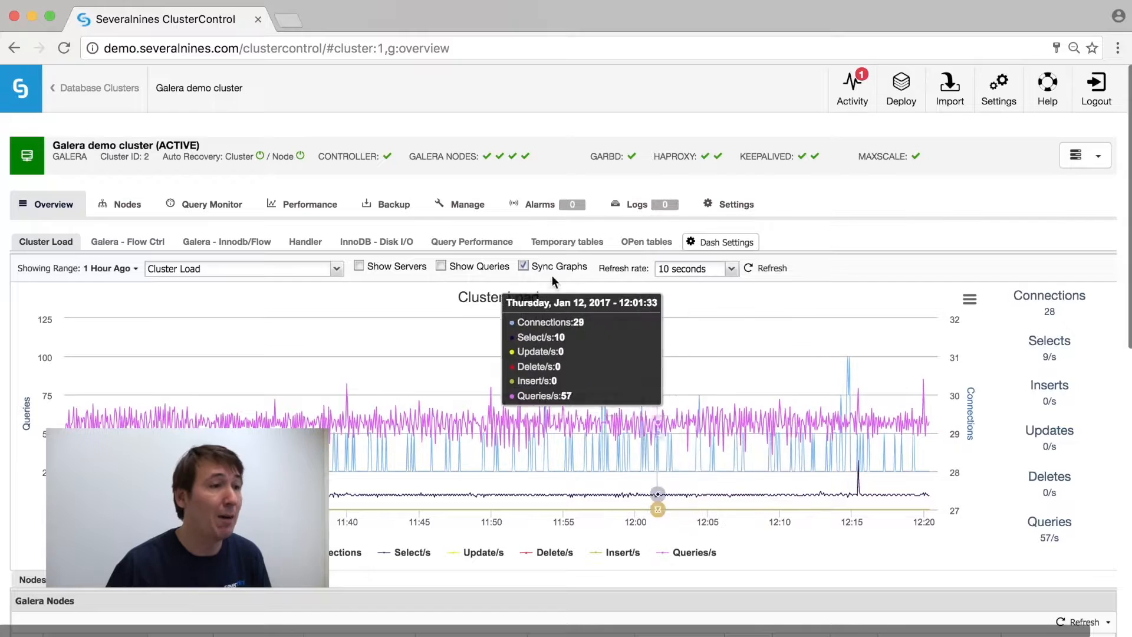
click(227, 241)
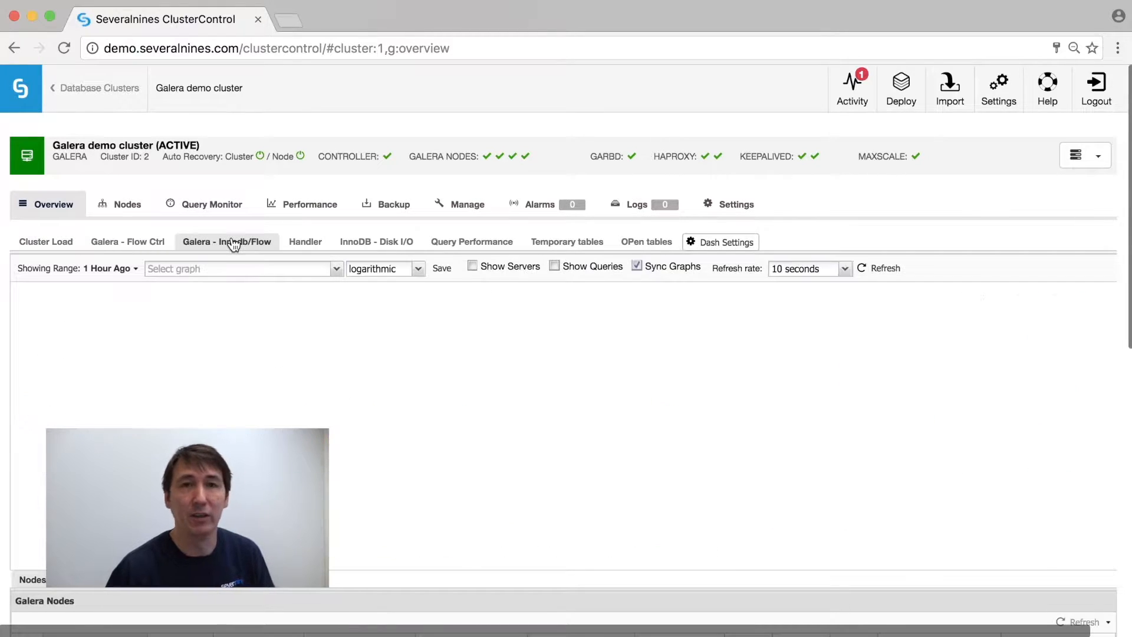
click(227, 241)
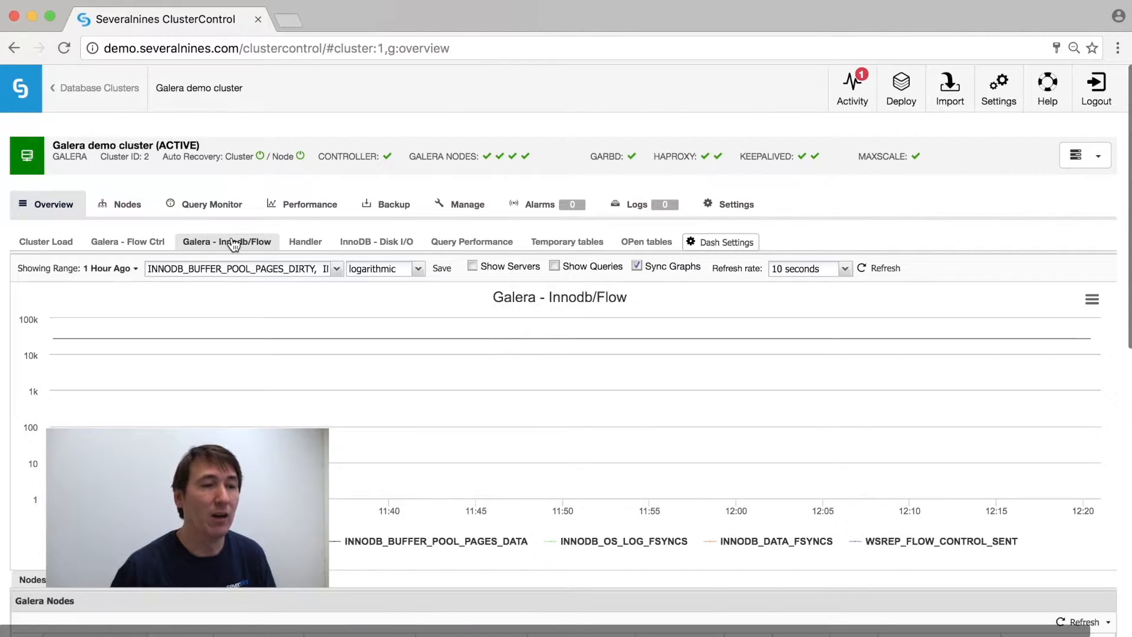
click(309, 204)
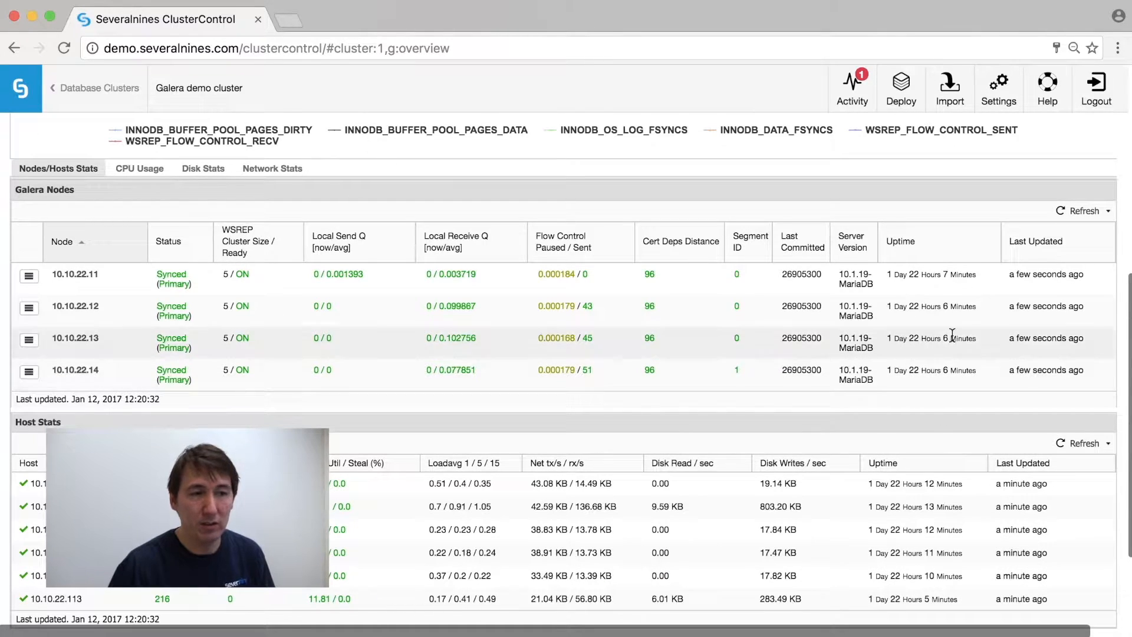
mouse_move(401, 196)
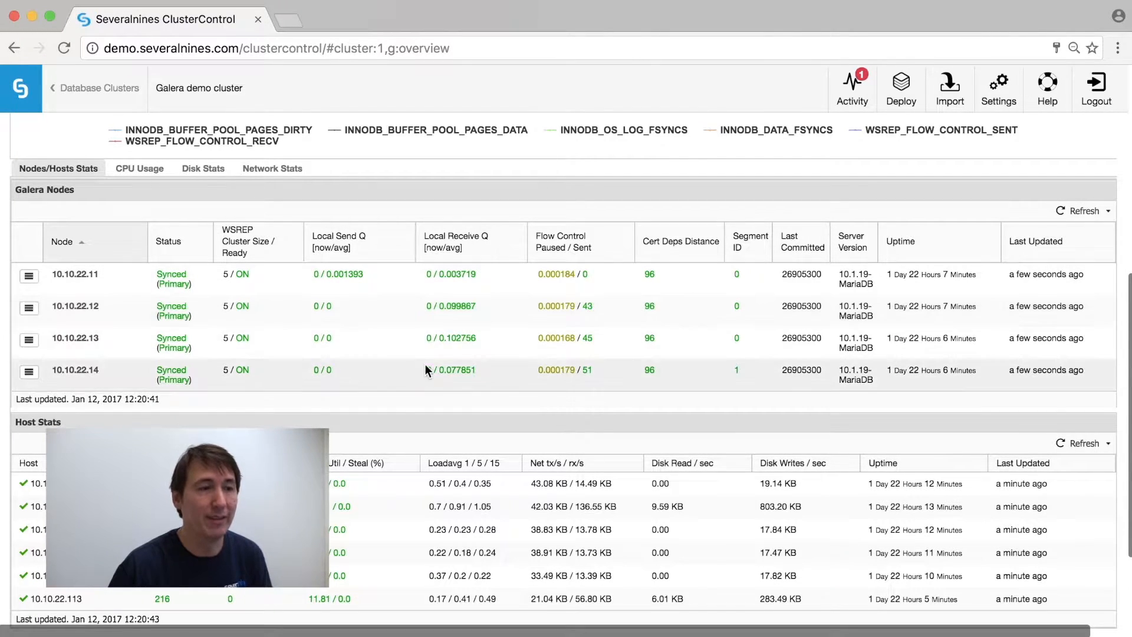
scroll(down, 3)
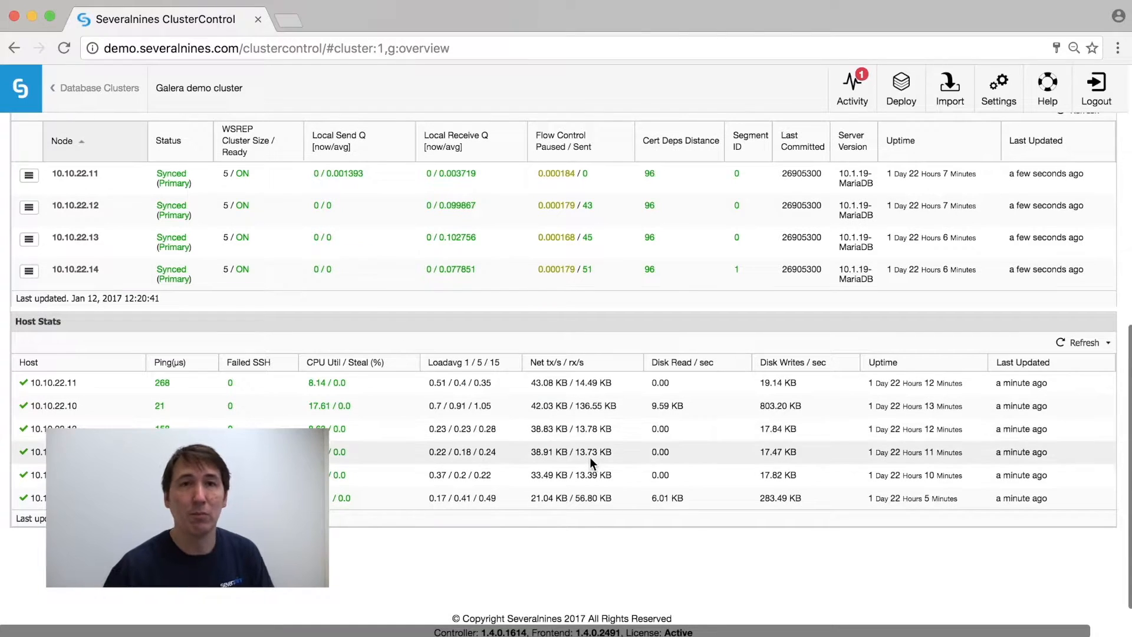
scroll(up, 3)
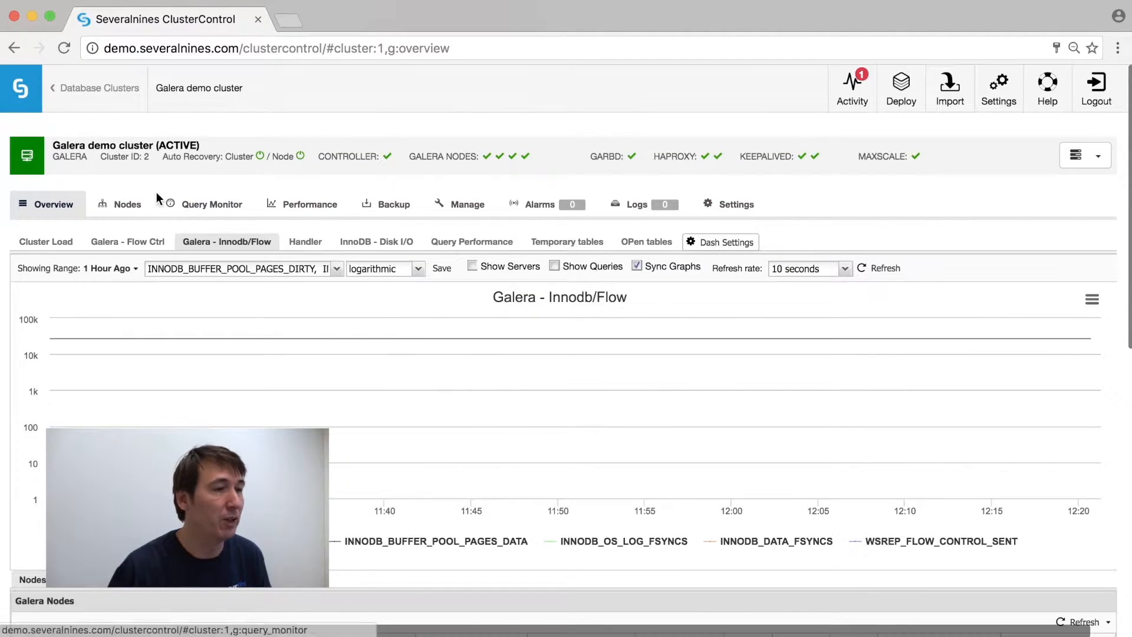
Show node 10.10.22.11's details on the Nodes tab and glance at its node actions.
click(128, 204)
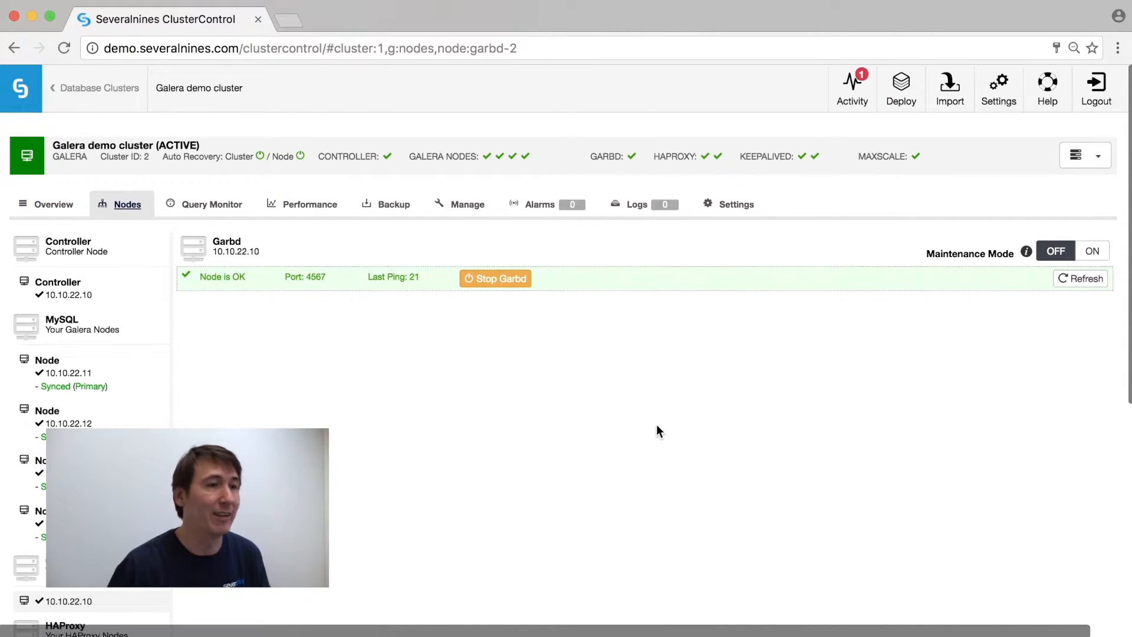
click(66, 372)
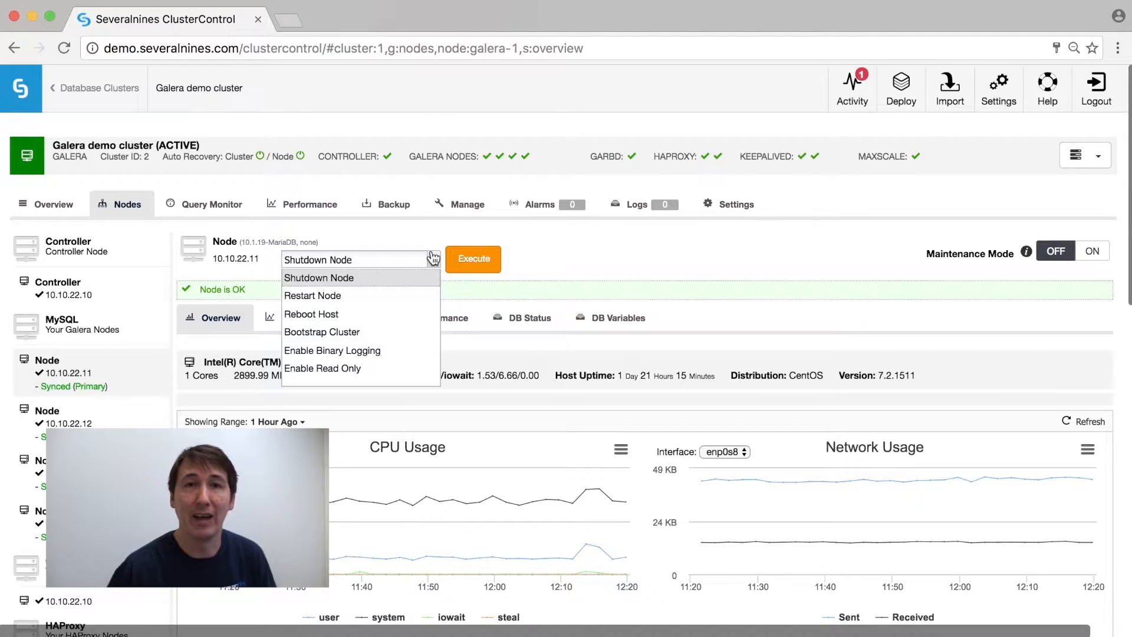
mouse_move(627, 259)
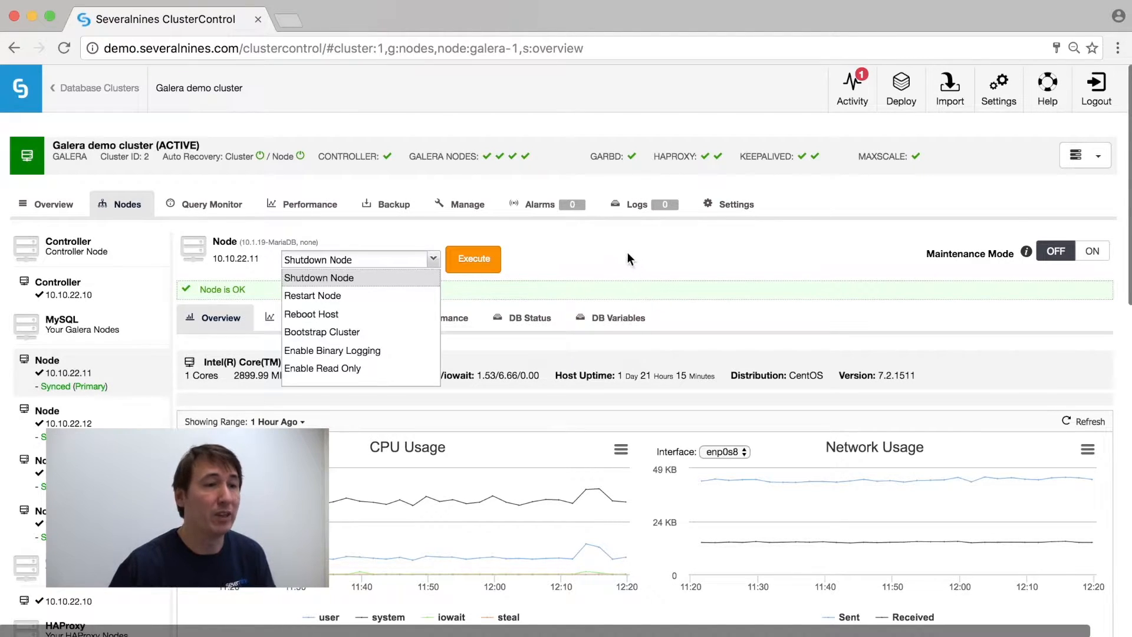
click(380, 243)
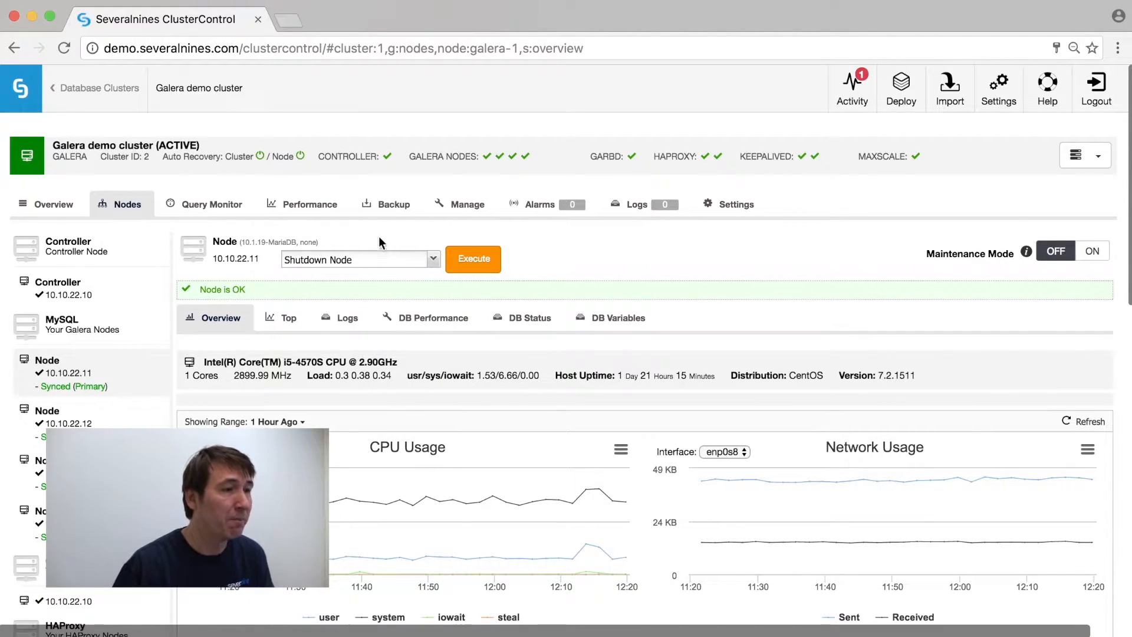
Show the Query Monitor's Top Queries and reveal the Performance menu.
click(212, 204)
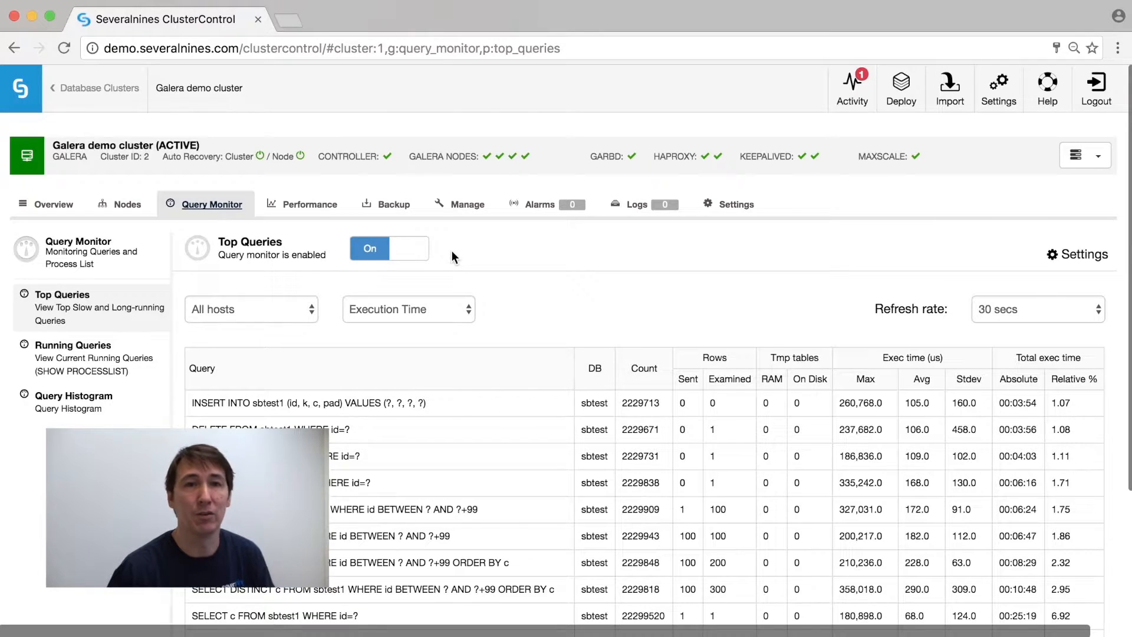
mouse_move(505, 300)
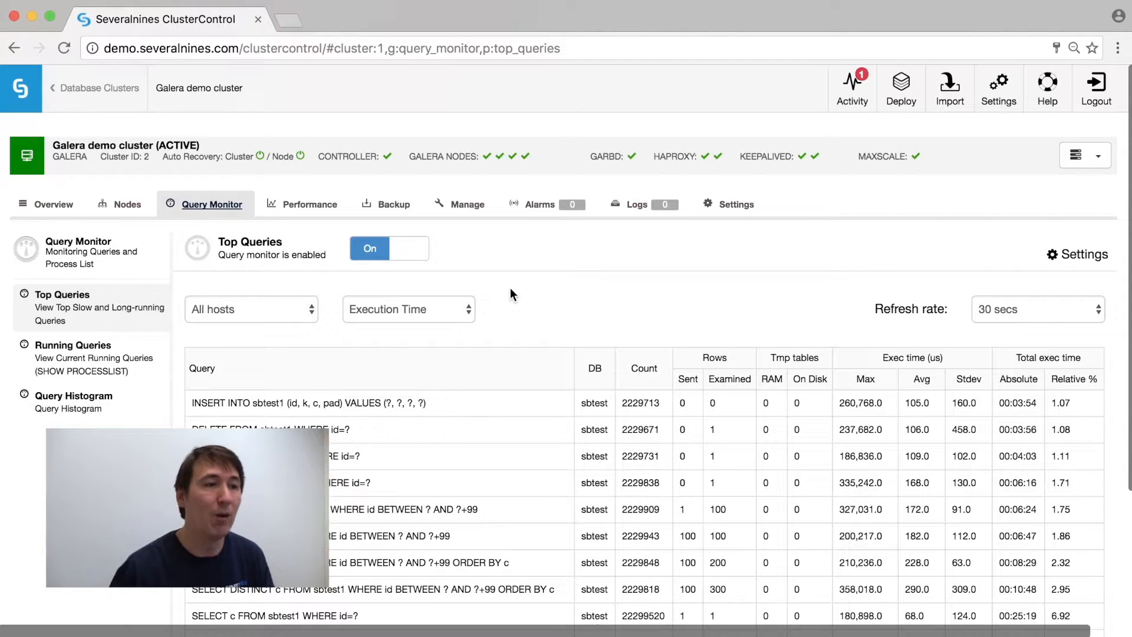
mouse_move(388, 260)
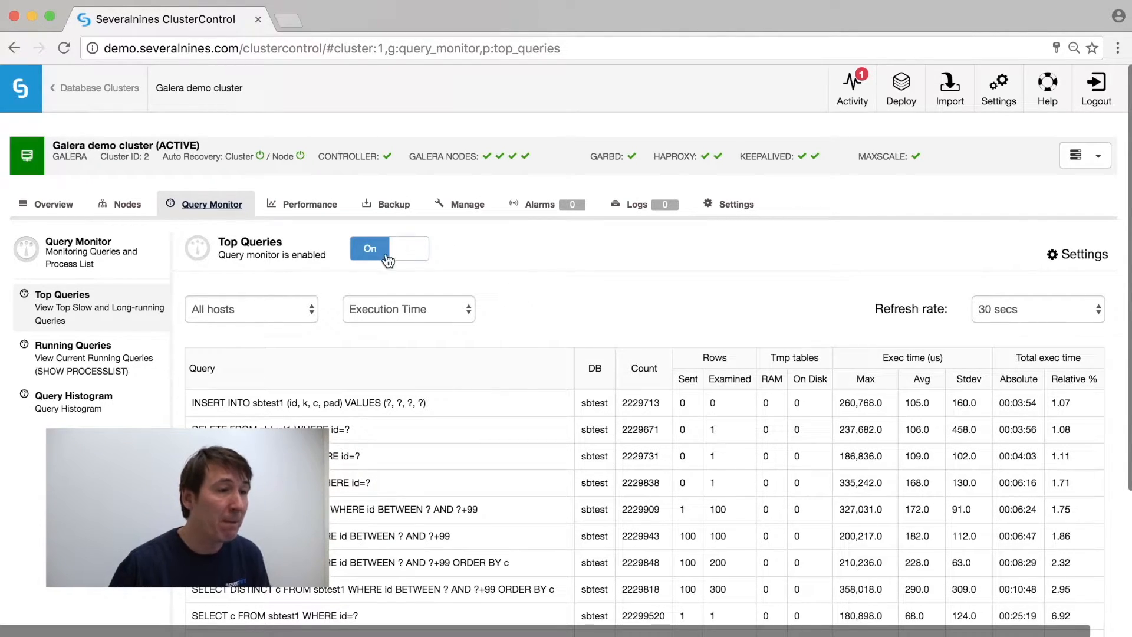
click(311, 204)
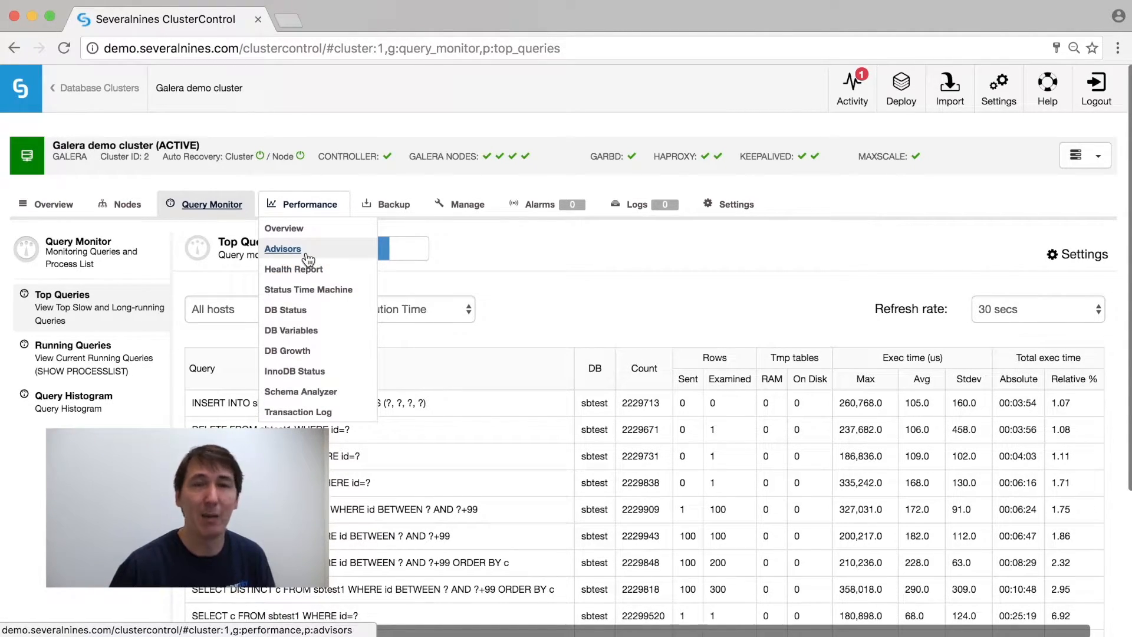
Review the Performance Advisors list and its warnings, then move to the Backup section.
click(282, 249)
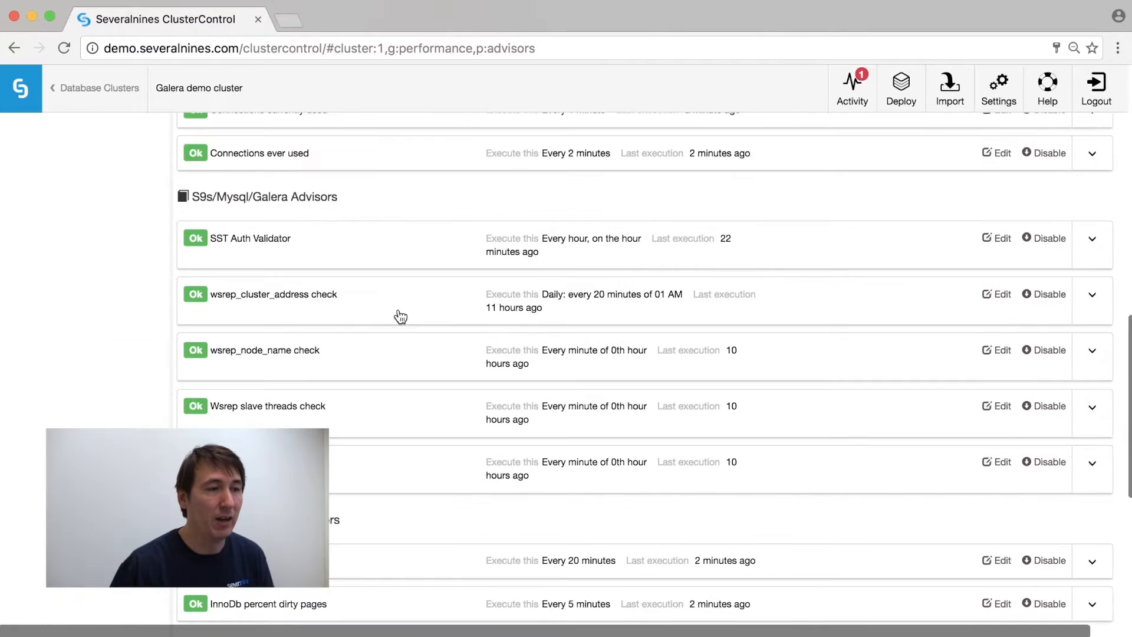
scroll(down, 3)
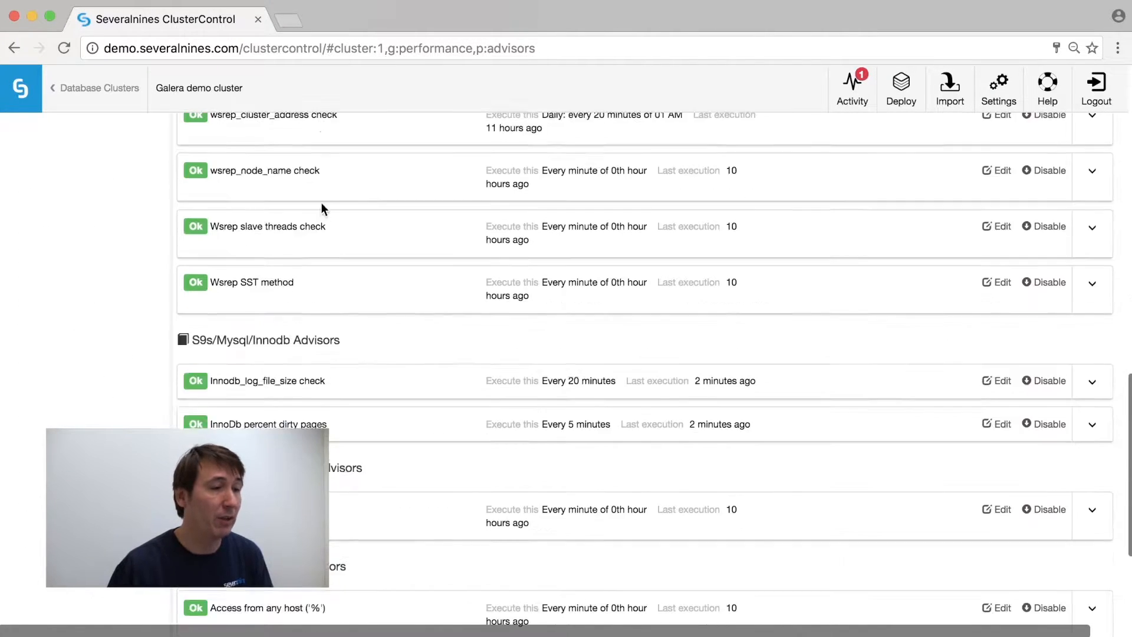
scroll(down, 3)
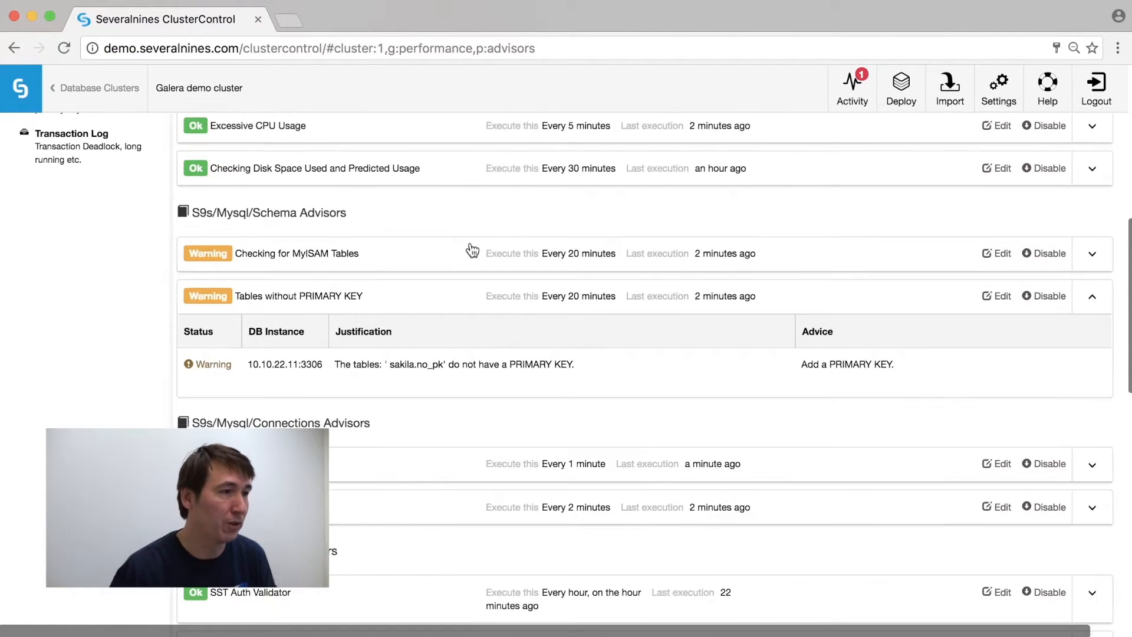
scroll(up, 3)
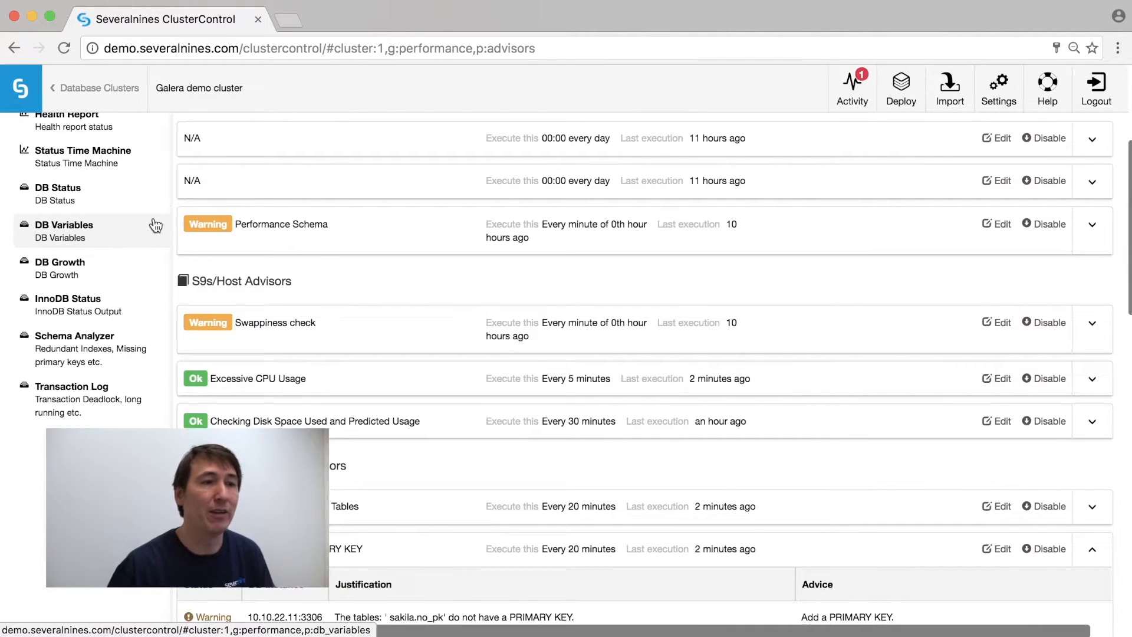
mouse_move(422, 254)
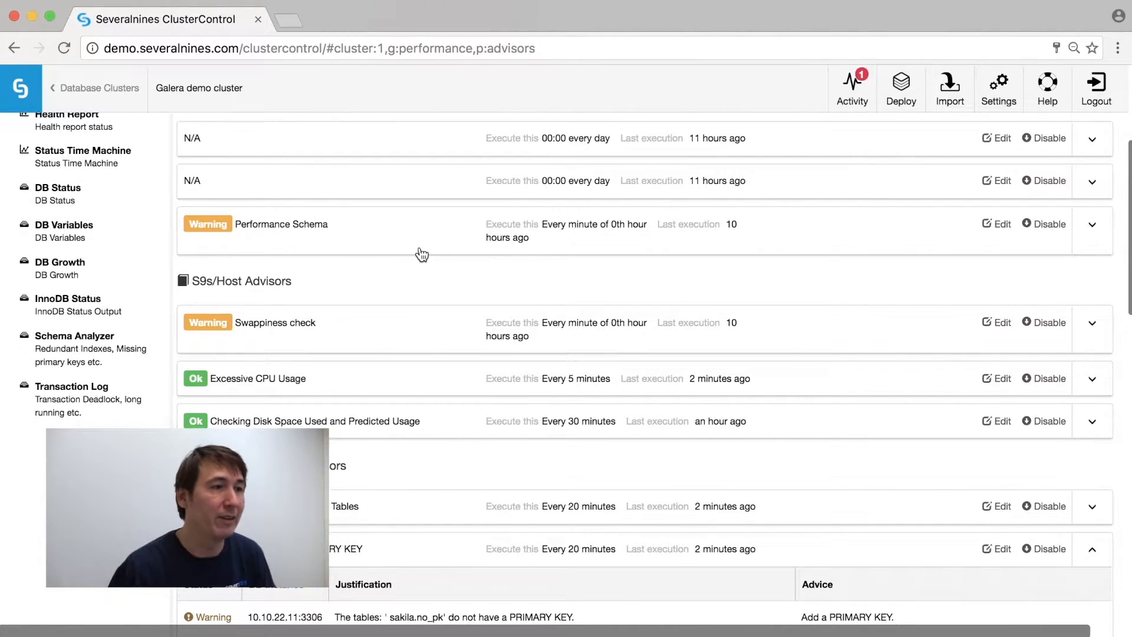
click(394, 204)
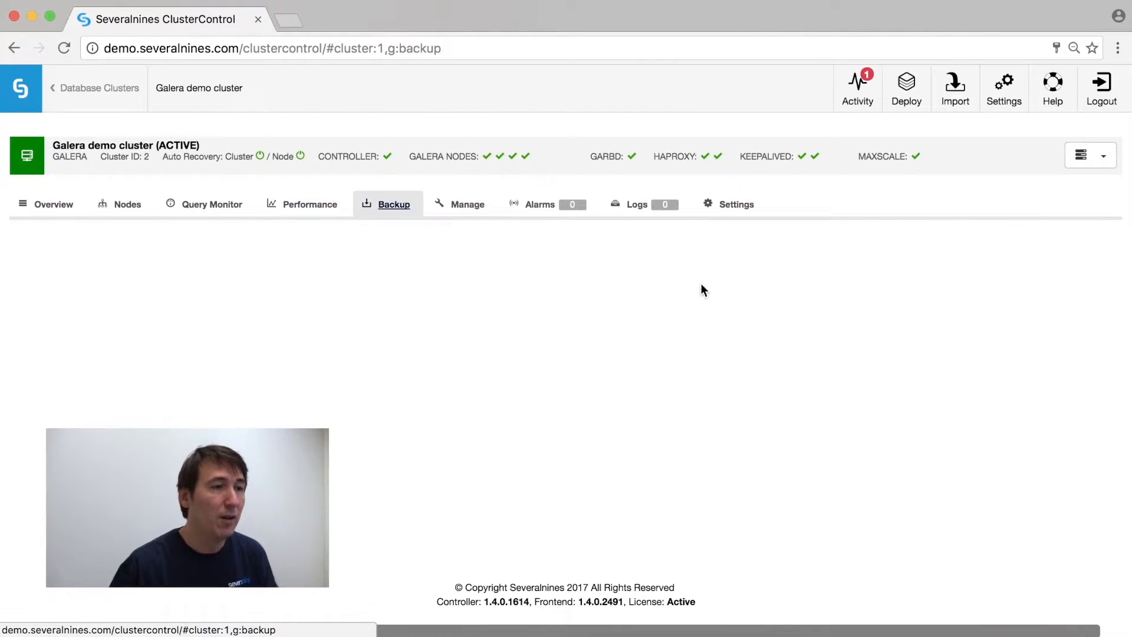
Check Create Backup's backup methods, then bring up the Schedule Backup form.
click(394, 204)
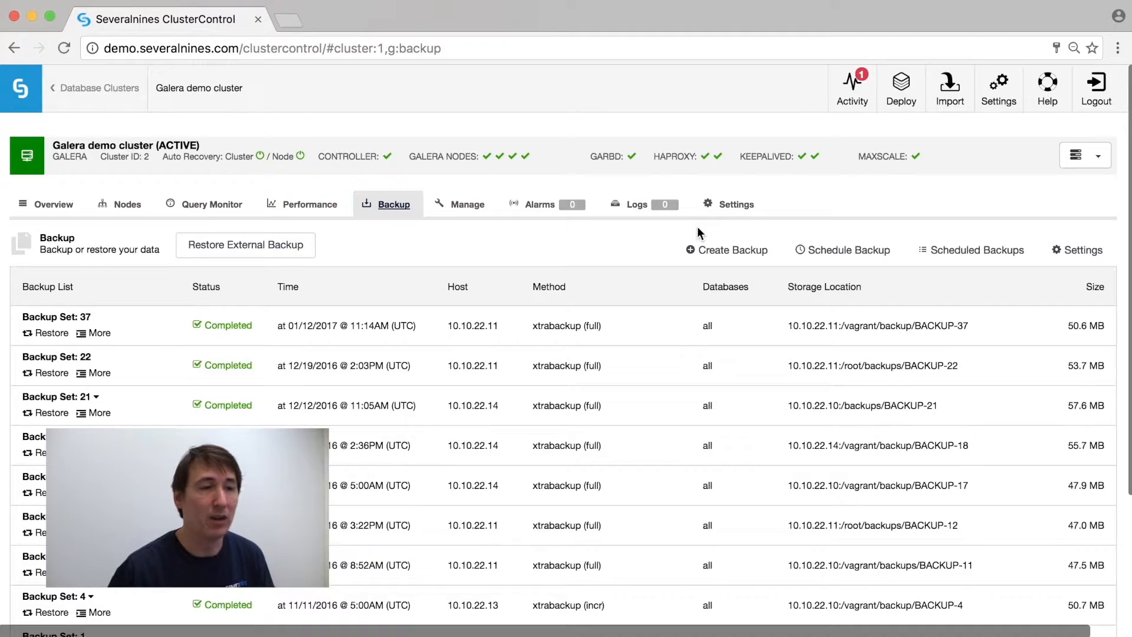
click(726, 250)
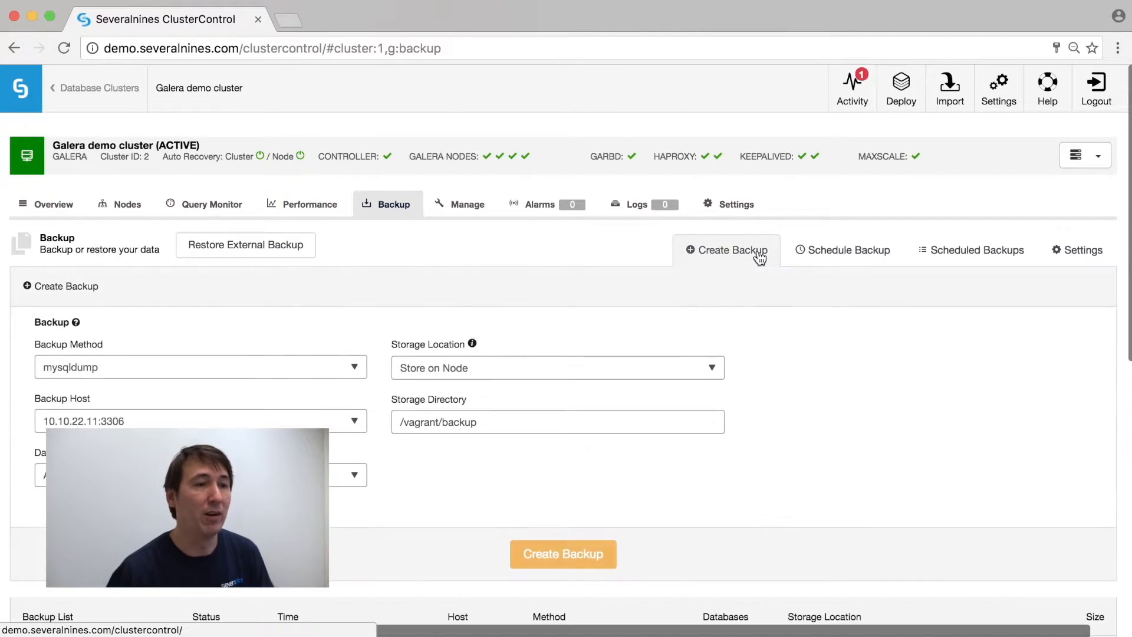
mouse_move(312, 374)
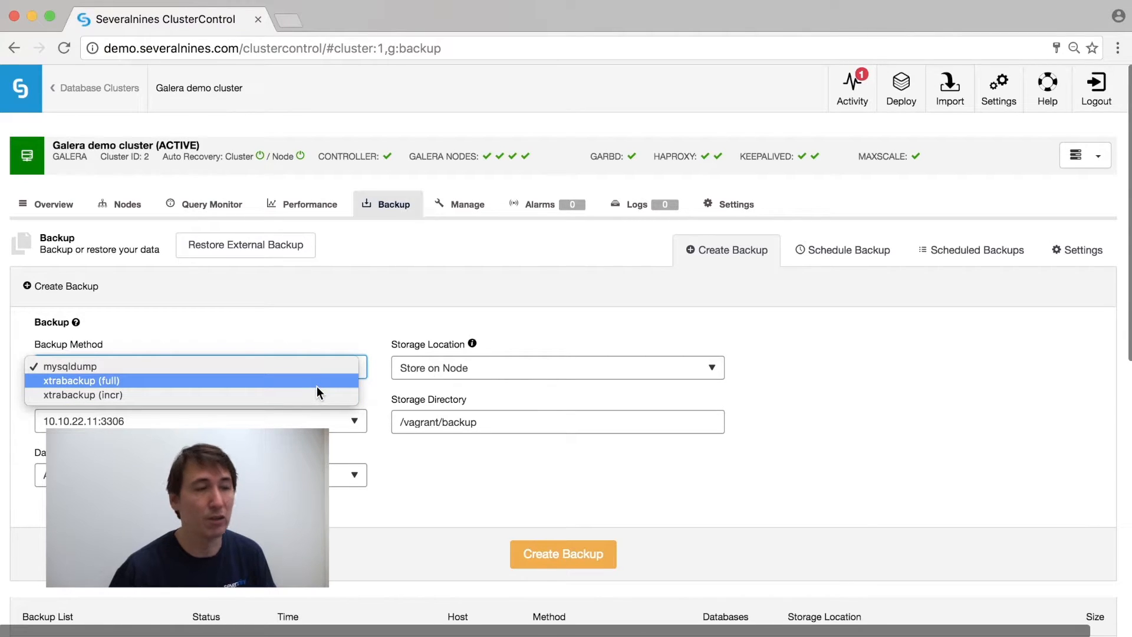
mouse_move(858, 349)
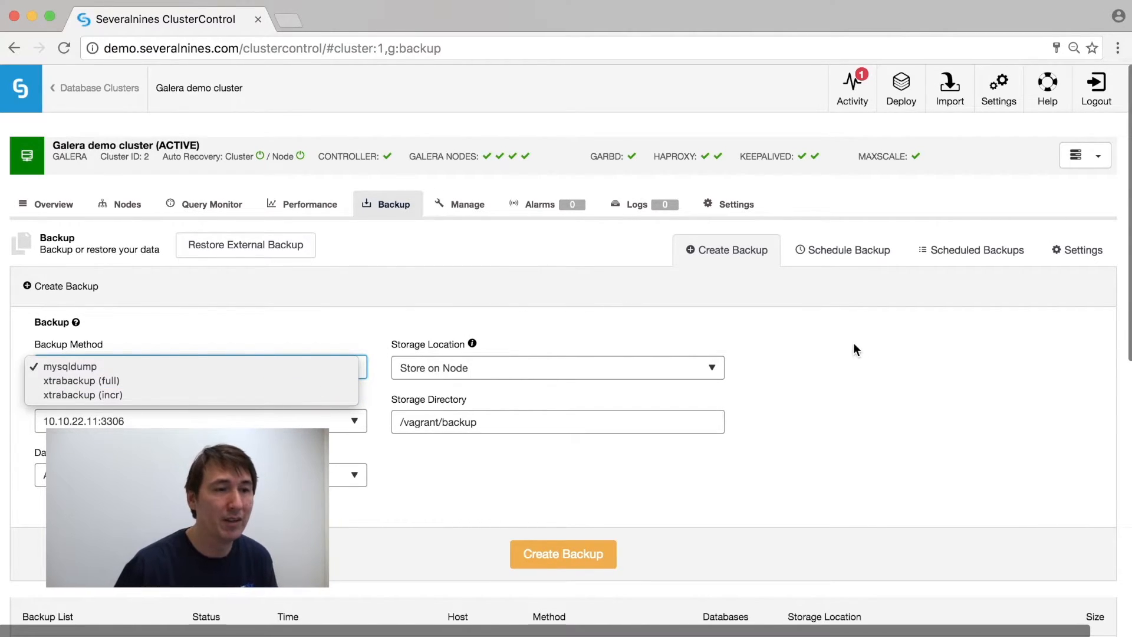
click(842, 250)
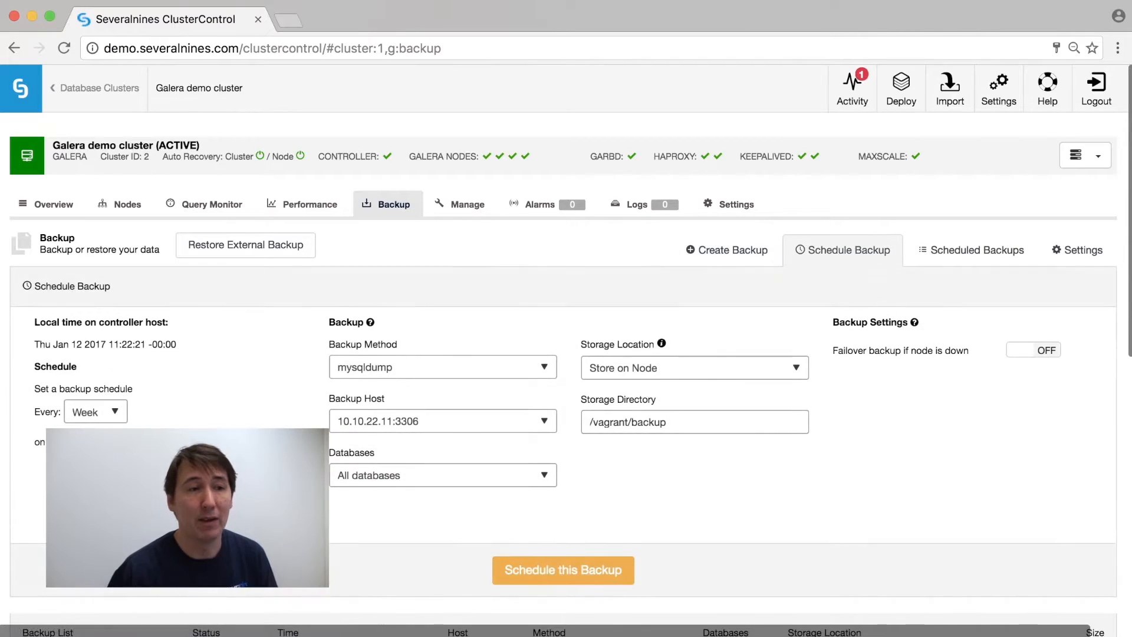
click(91, 410)
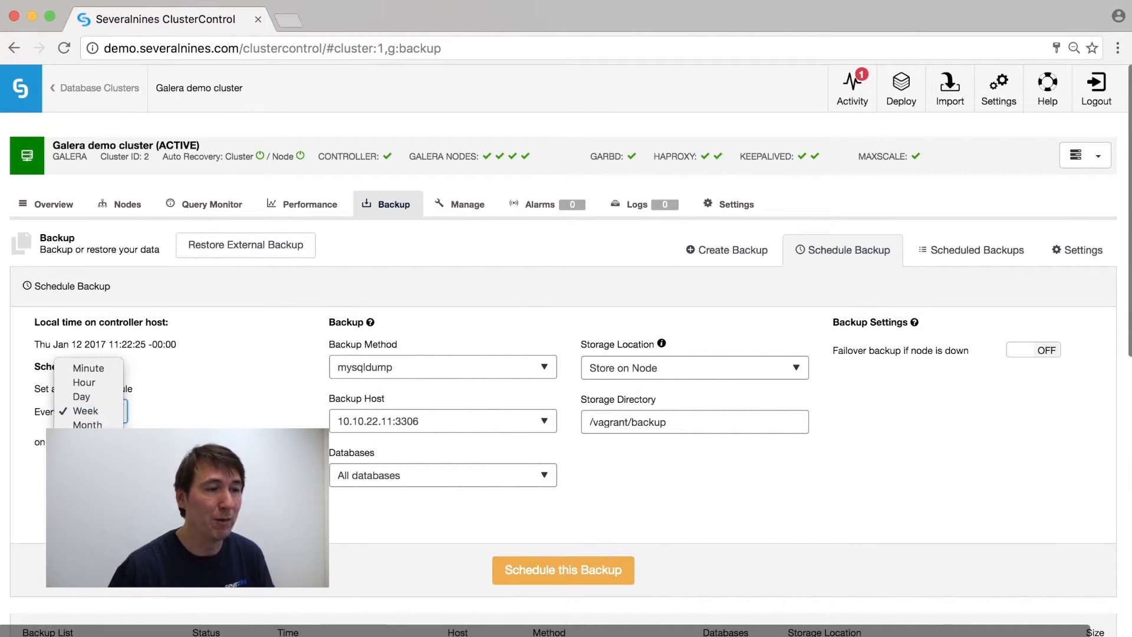
click(95, 411)
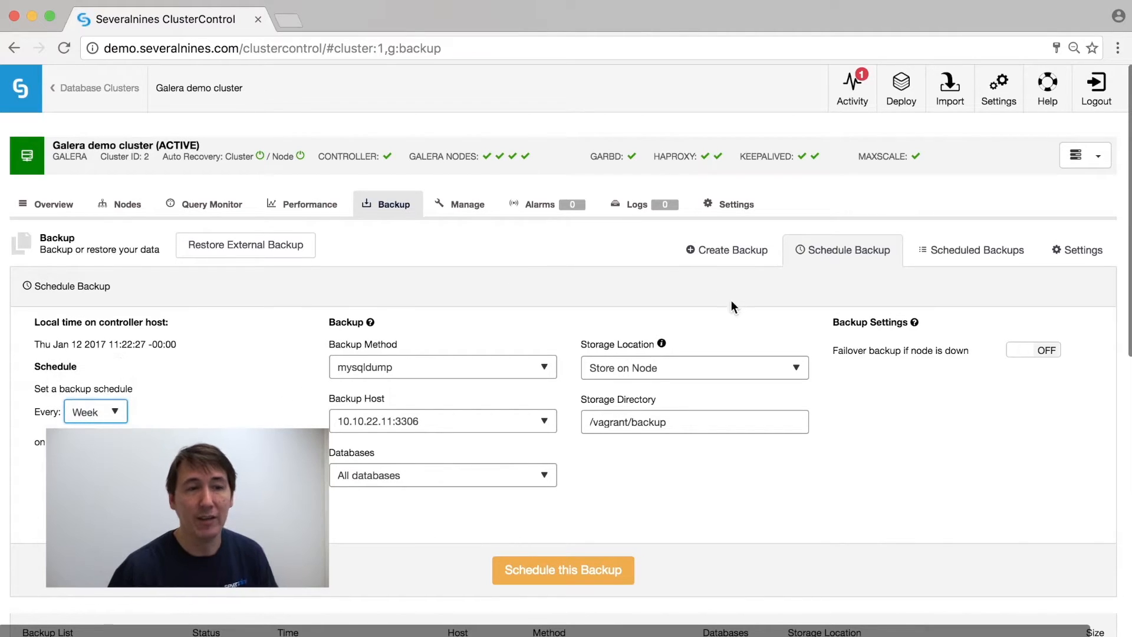
mouse_move(970, 250)
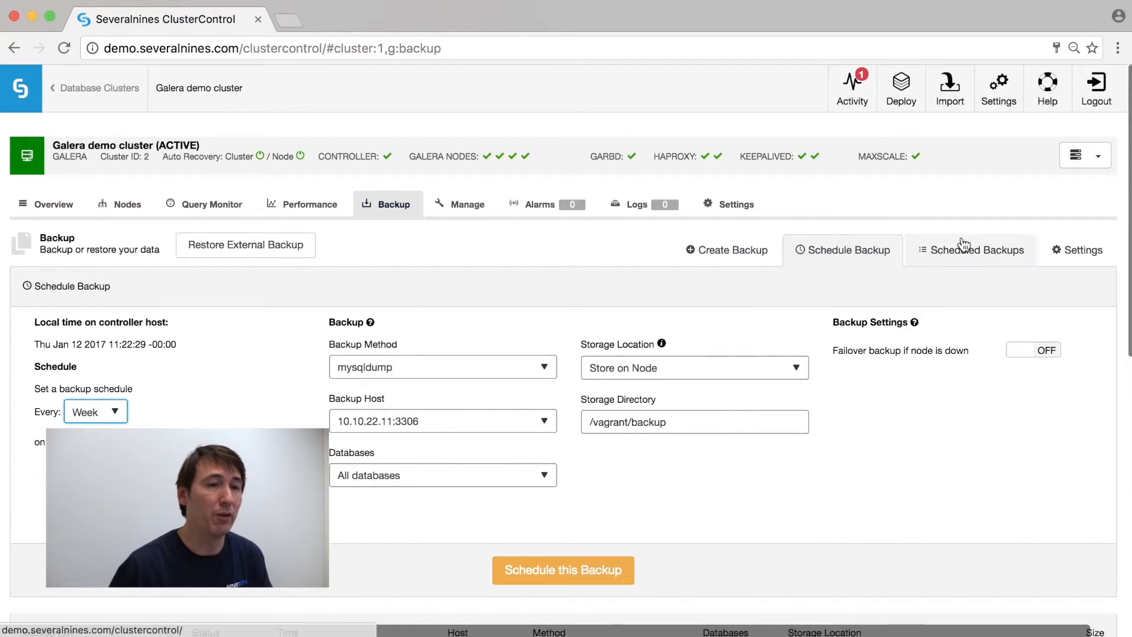
Show the Scheduled Backups list and start restoring Backup Set 37 from the Backup List.
click(971, 250)
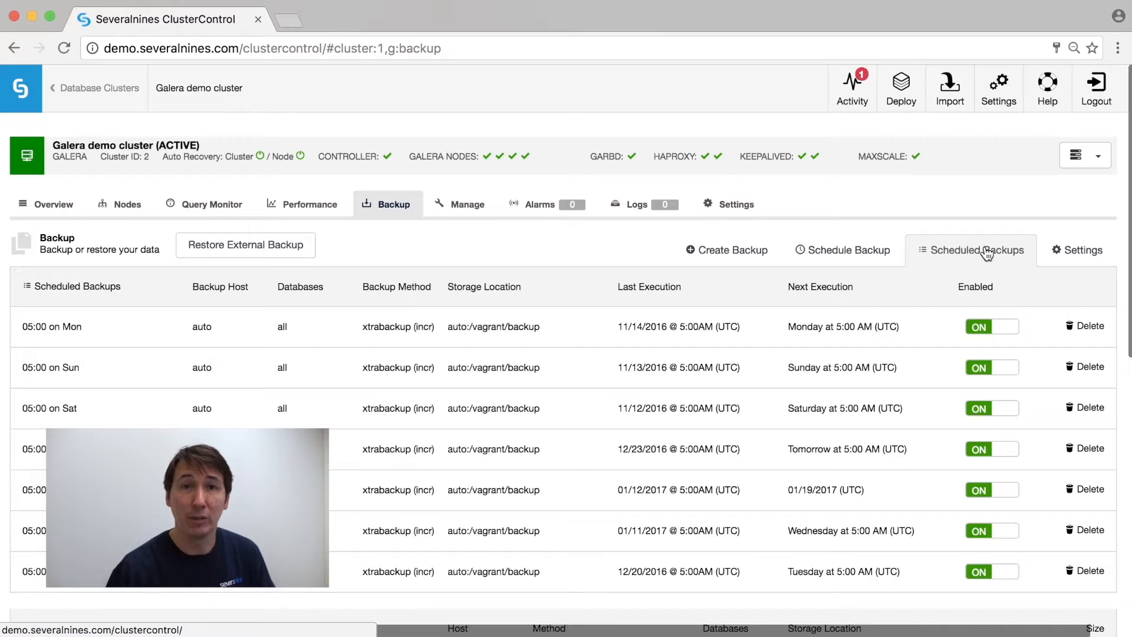
mouse_move(828, 323)
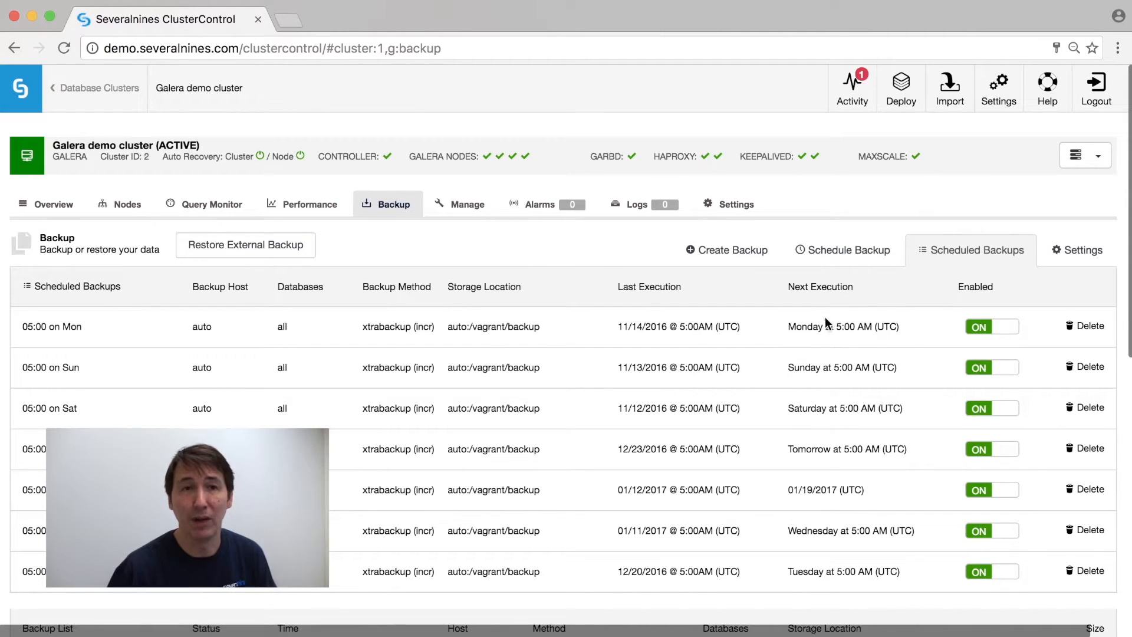
scroll(down, 3)
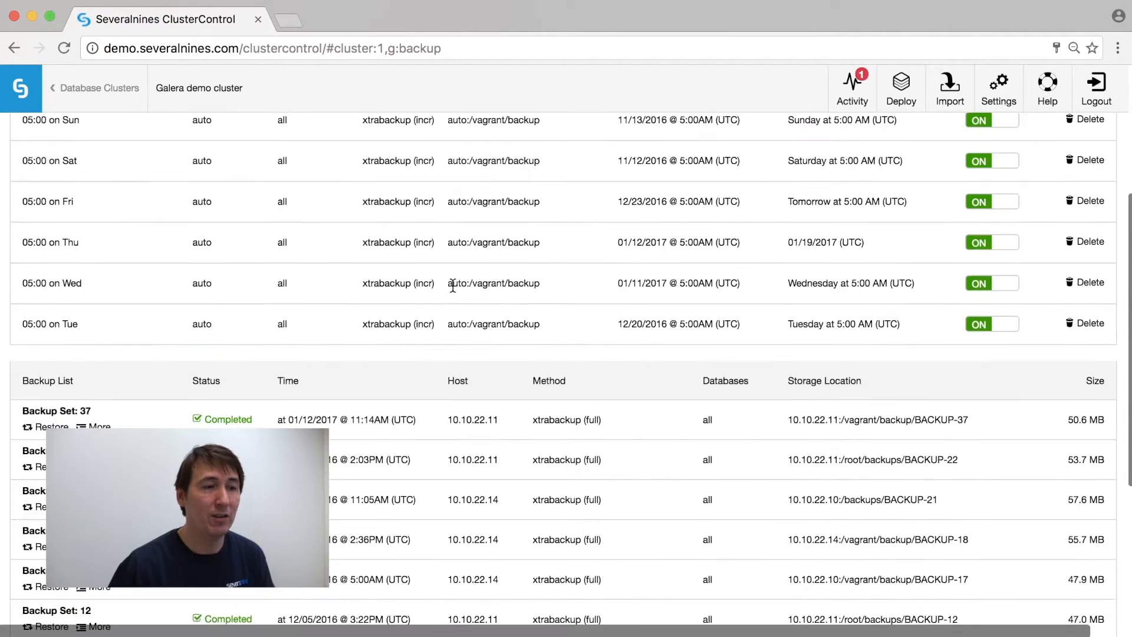
scroll(down, 3)
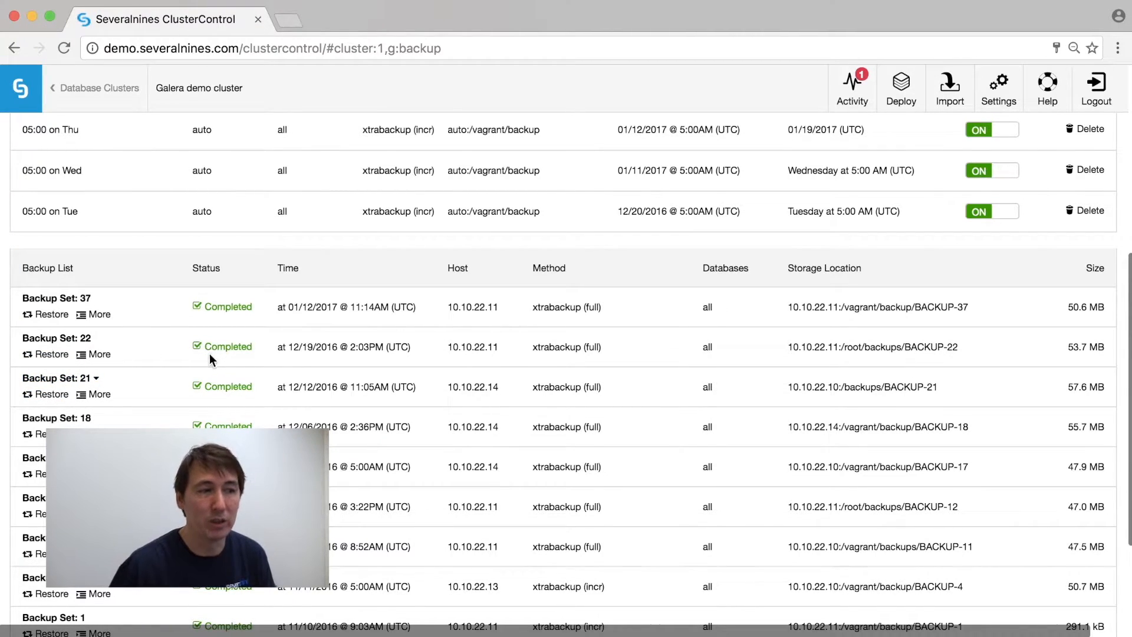
mouse_move(51, 314)
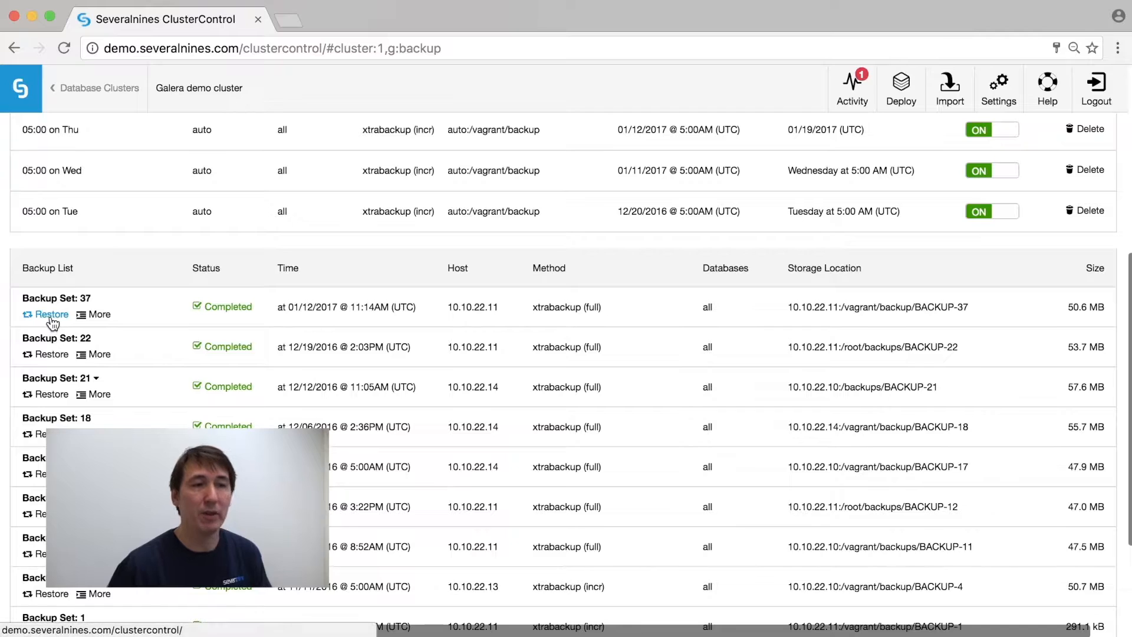
click(49, 314)
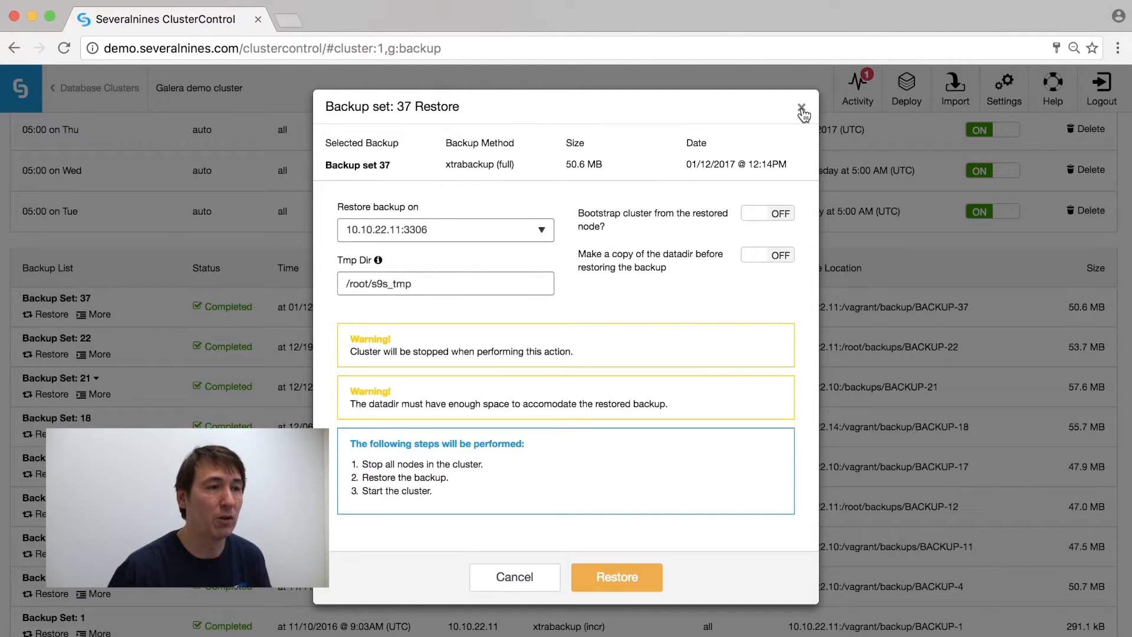
Dismiss the Backup Set 37 restore, view and close Restore External Backup, then reveal the Manage menu.
click(803, 107)
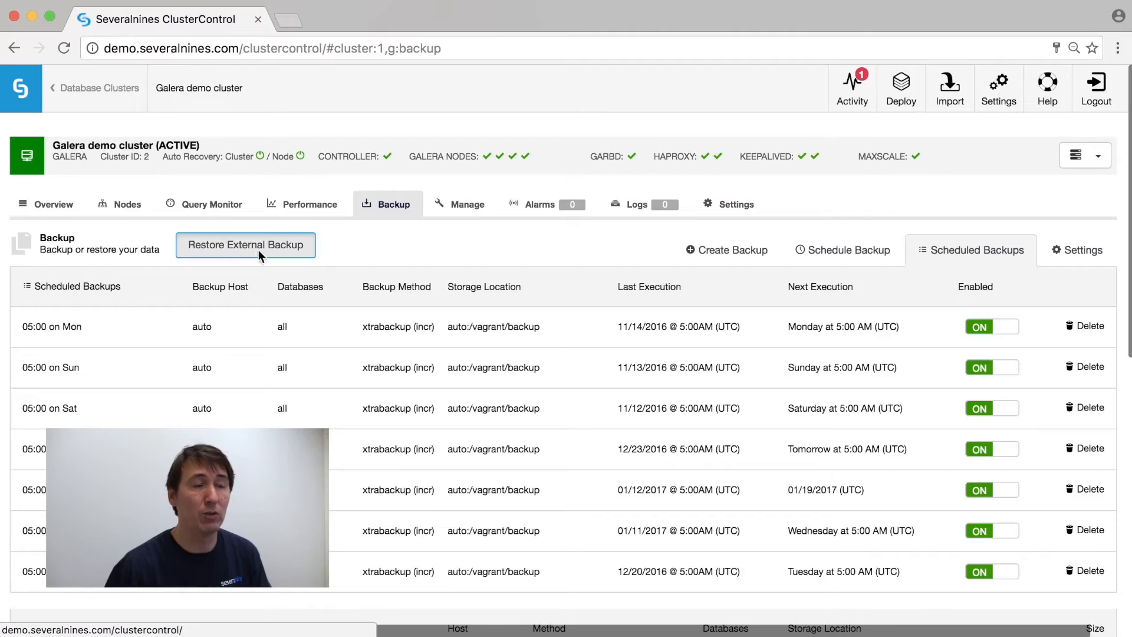
click(245, 245)
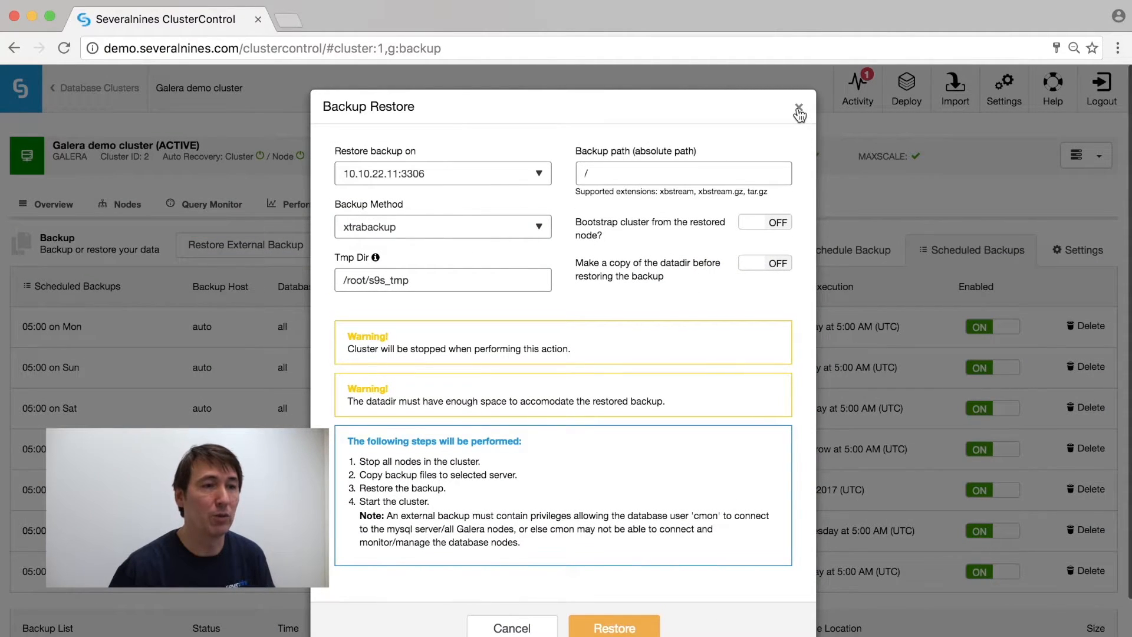
click(798, 115)
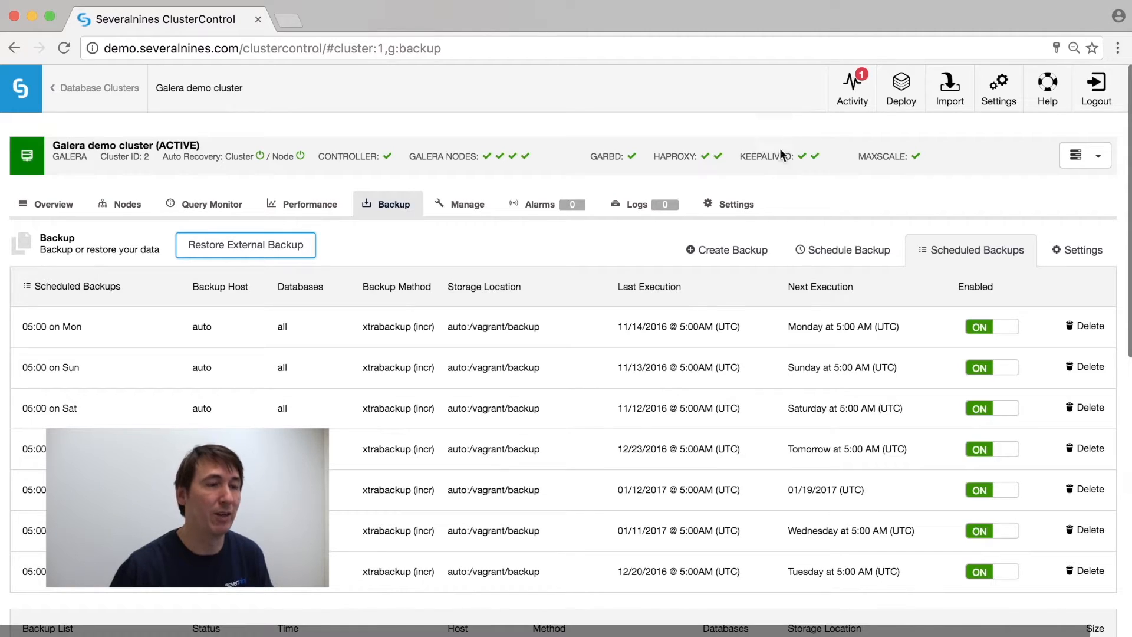
click(467, 204)
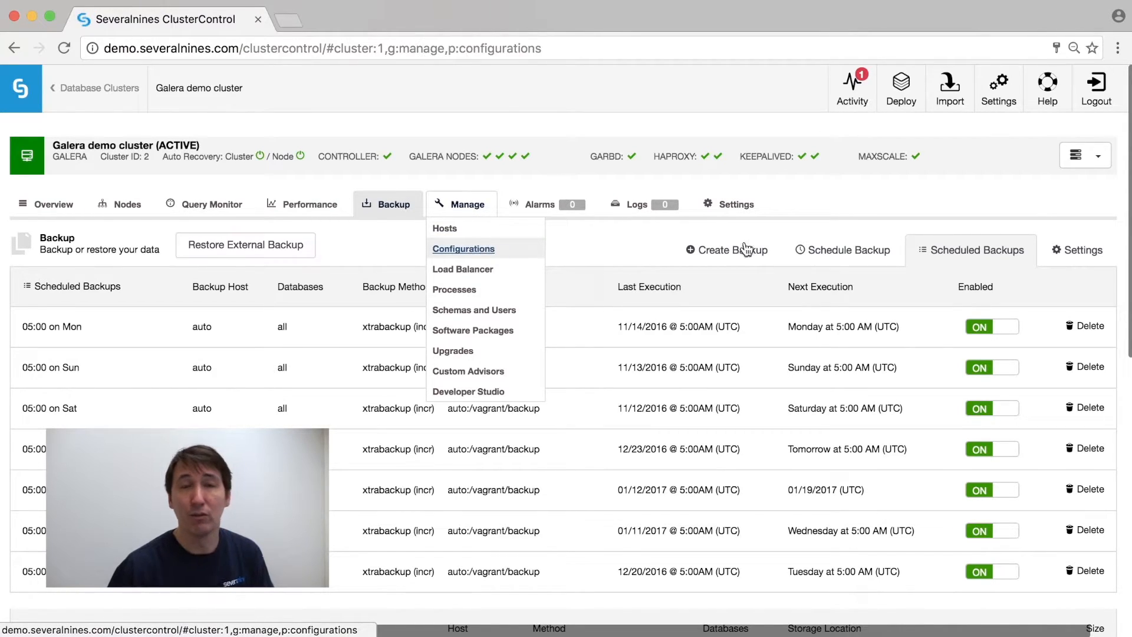
Show /etc/my.cnf of host 10.10.22.11 in Manage > Configurations.
click(462, 249)
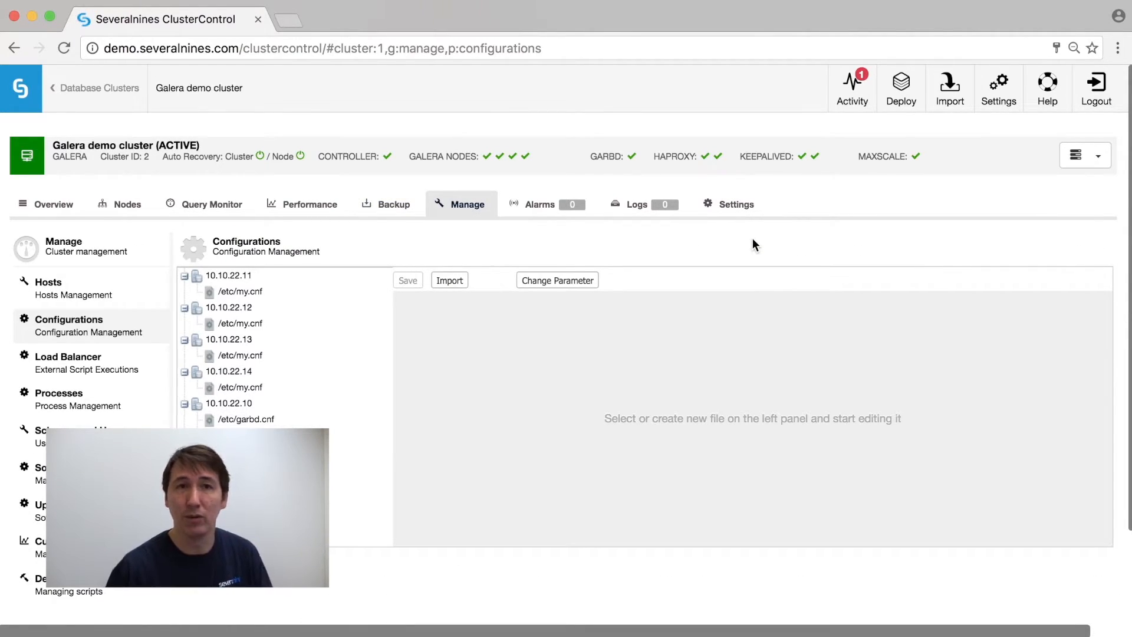
click(240, 291)
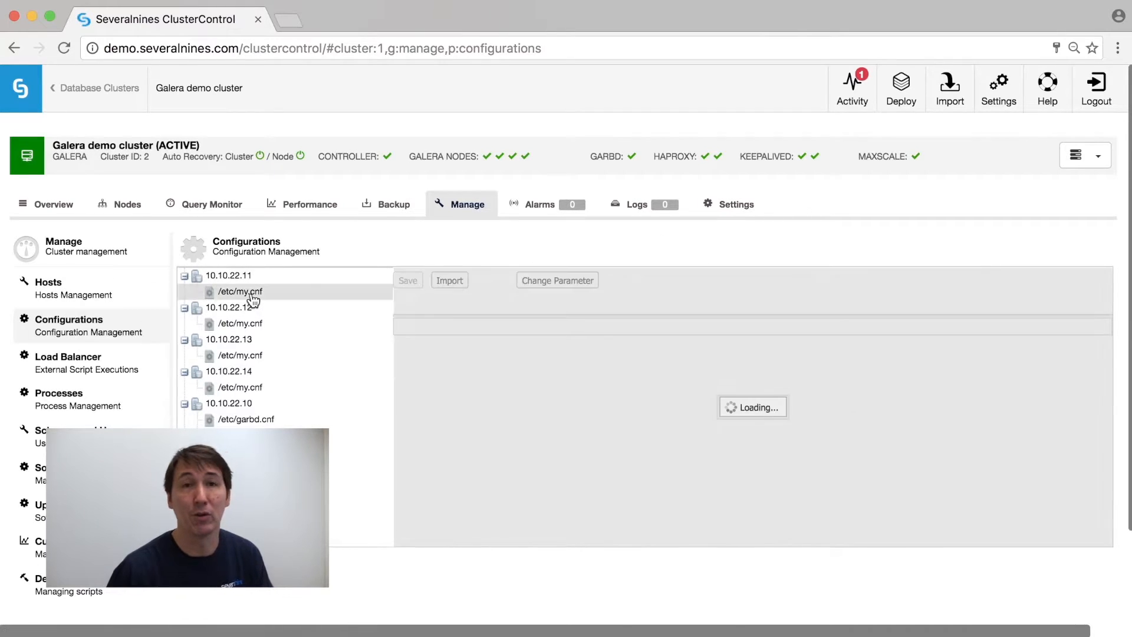
click(239, 291)
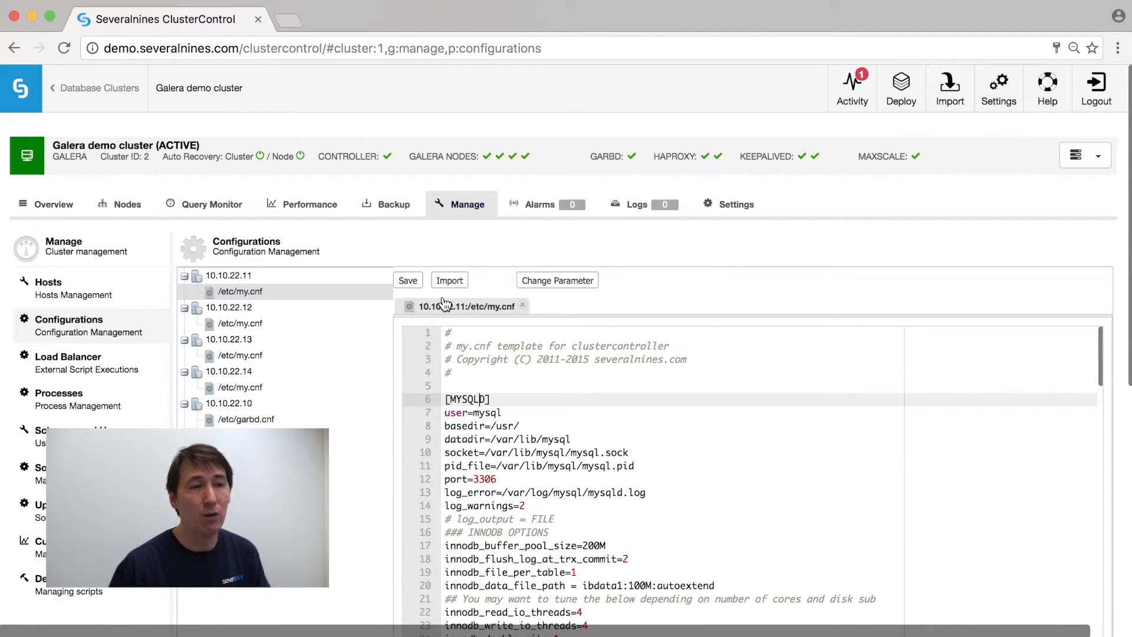
View the Change/Set Parameter dialog and its DB Instance choices without applying anything.
click(556, 280)
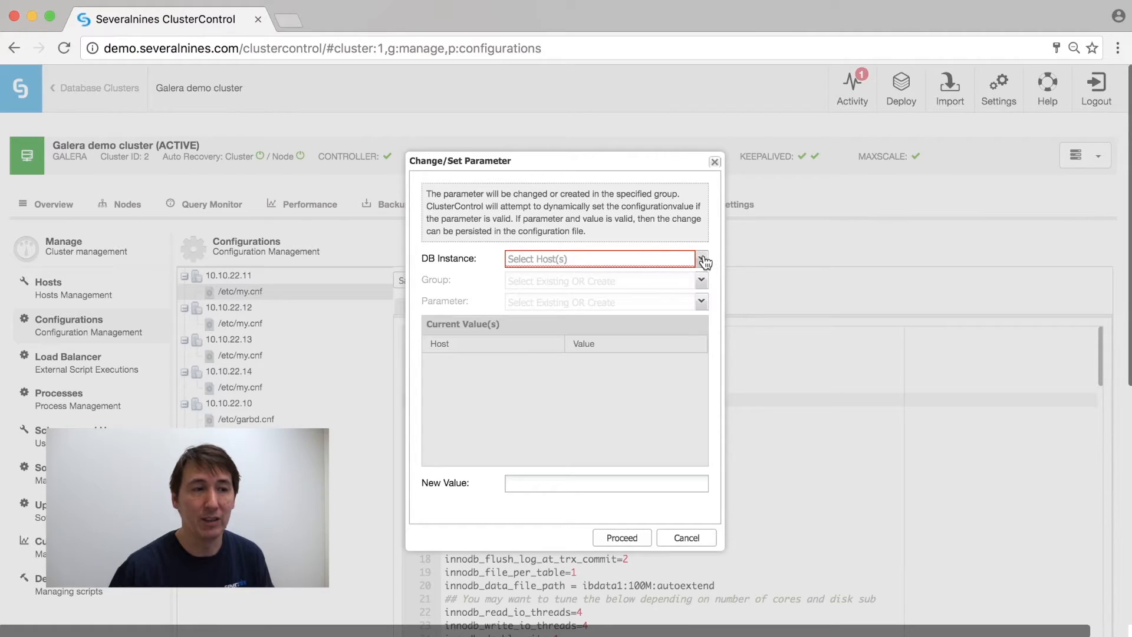
click(699, 259)
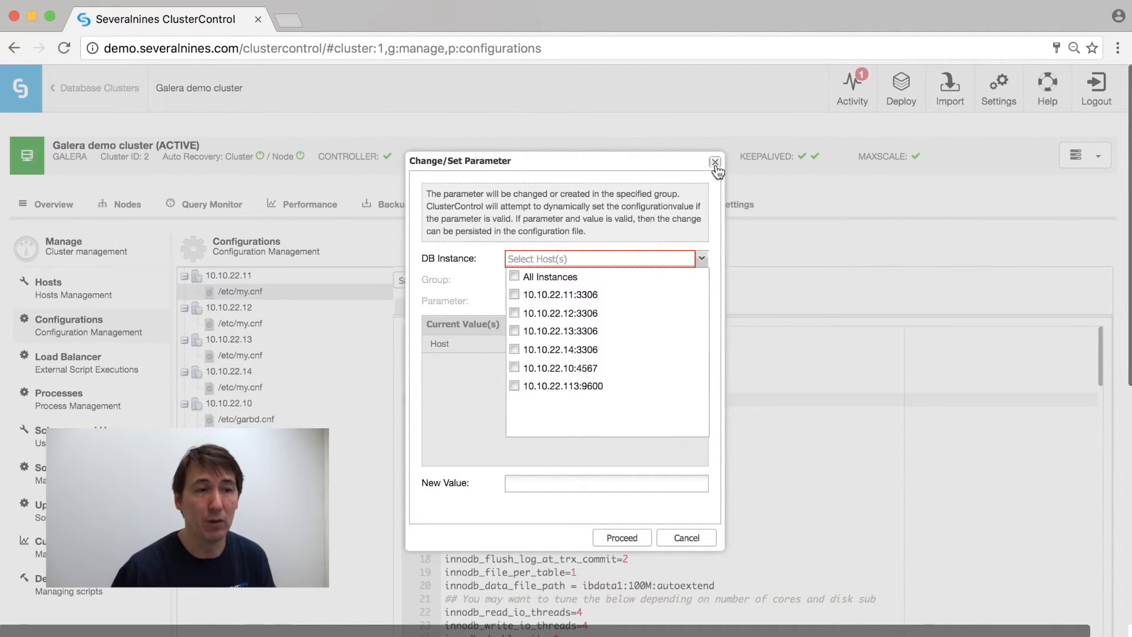
click(467, 204)
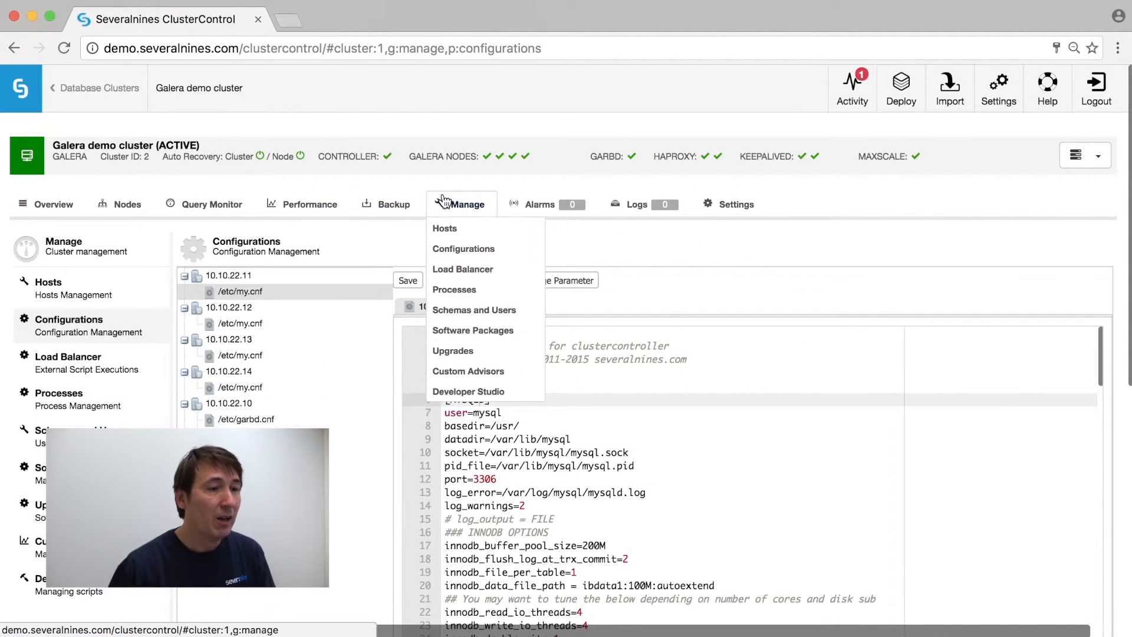
mouse_move(474, 310)
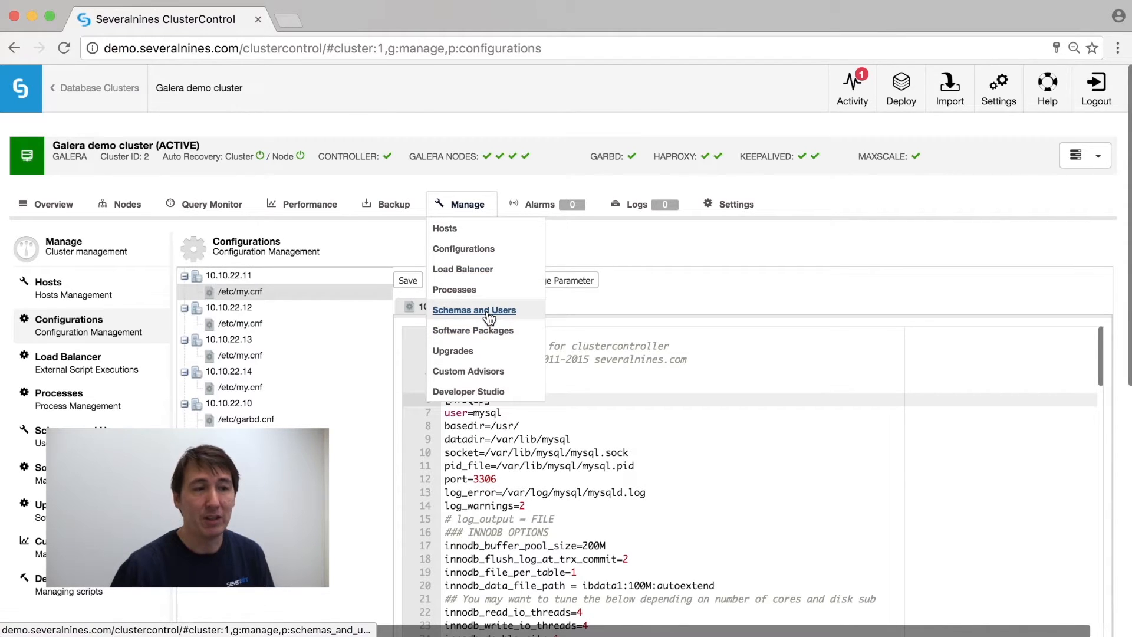
mouse_move(468, 391)
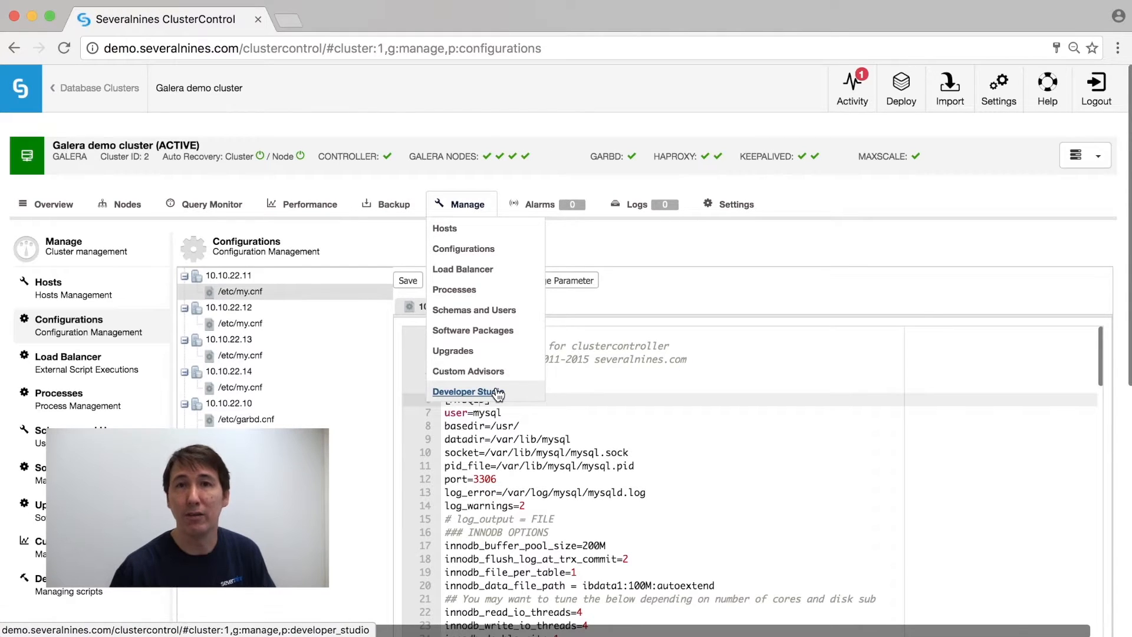
Load the s9s/host cpu_usage.js advisor script in the Developer Studio editor.
click(469, 391)
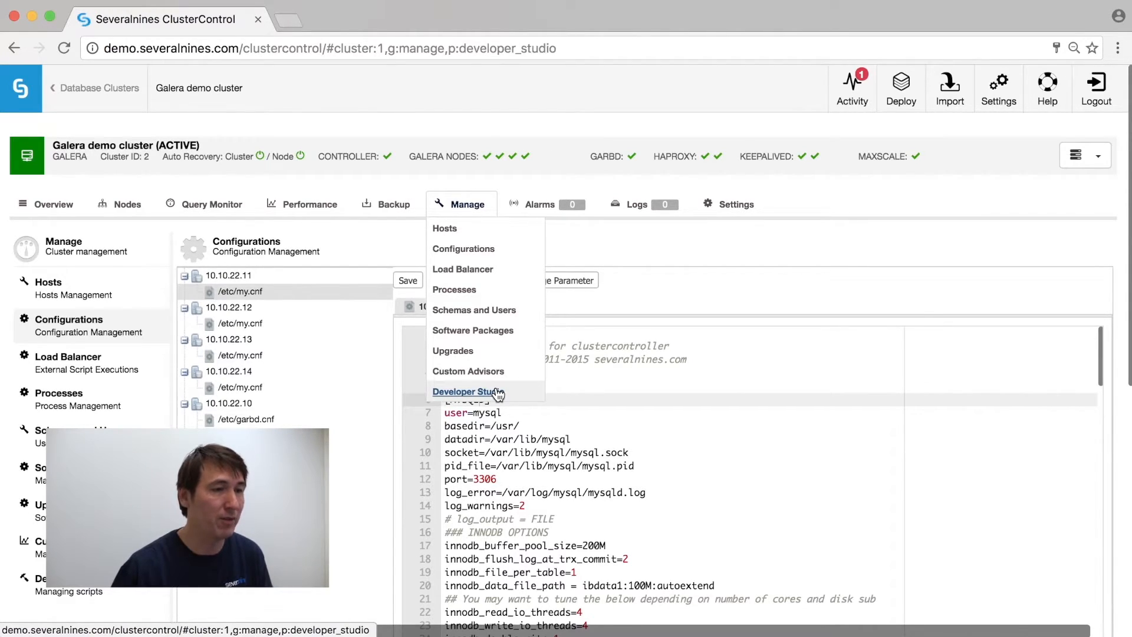
click(468, 390)
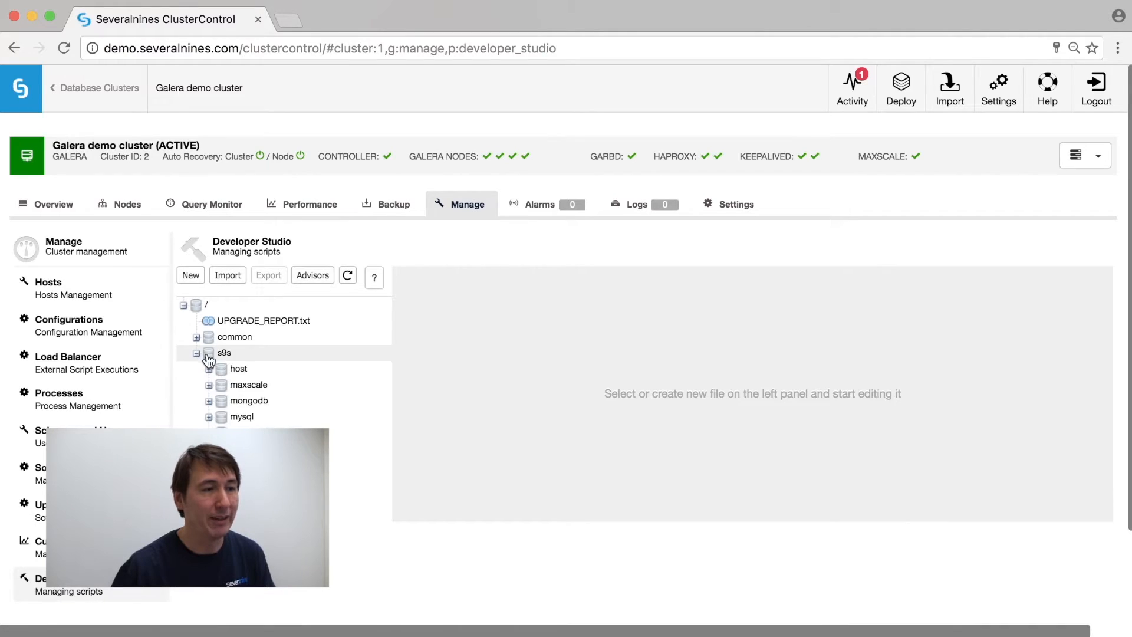
click(269, 384)
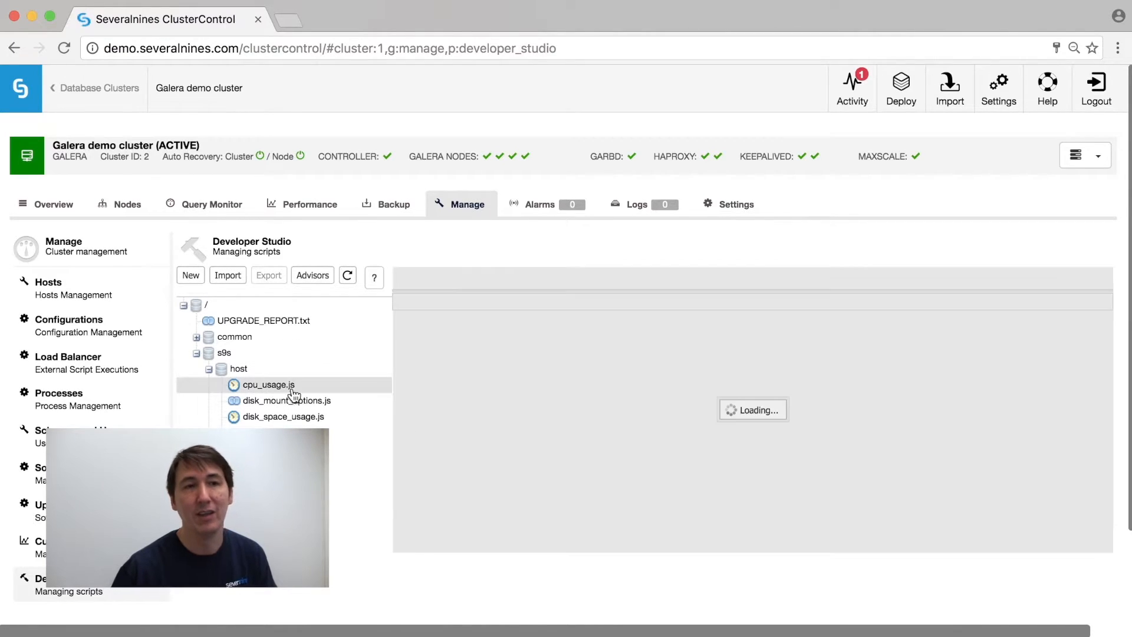
click(269, 385)
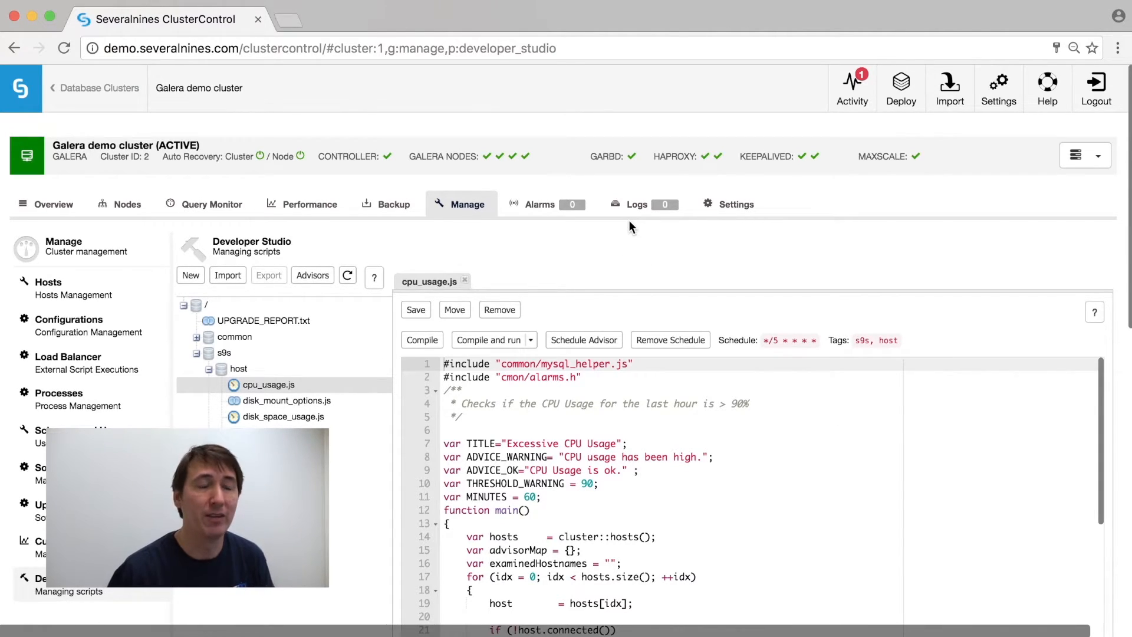
mouse_move(628, 234)
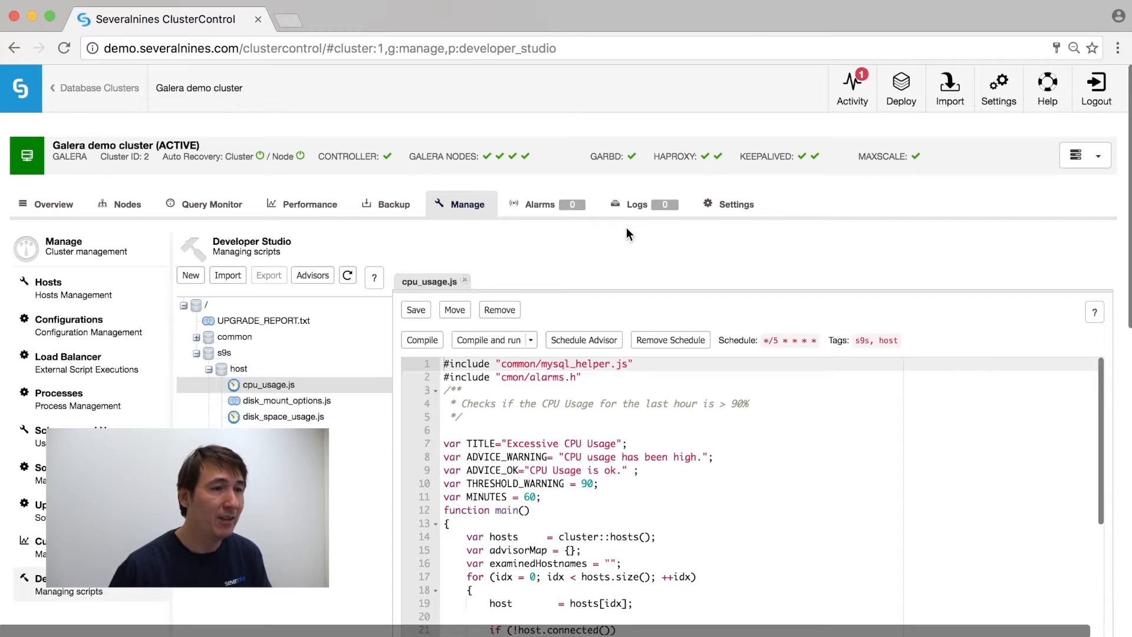
click(637, 204)
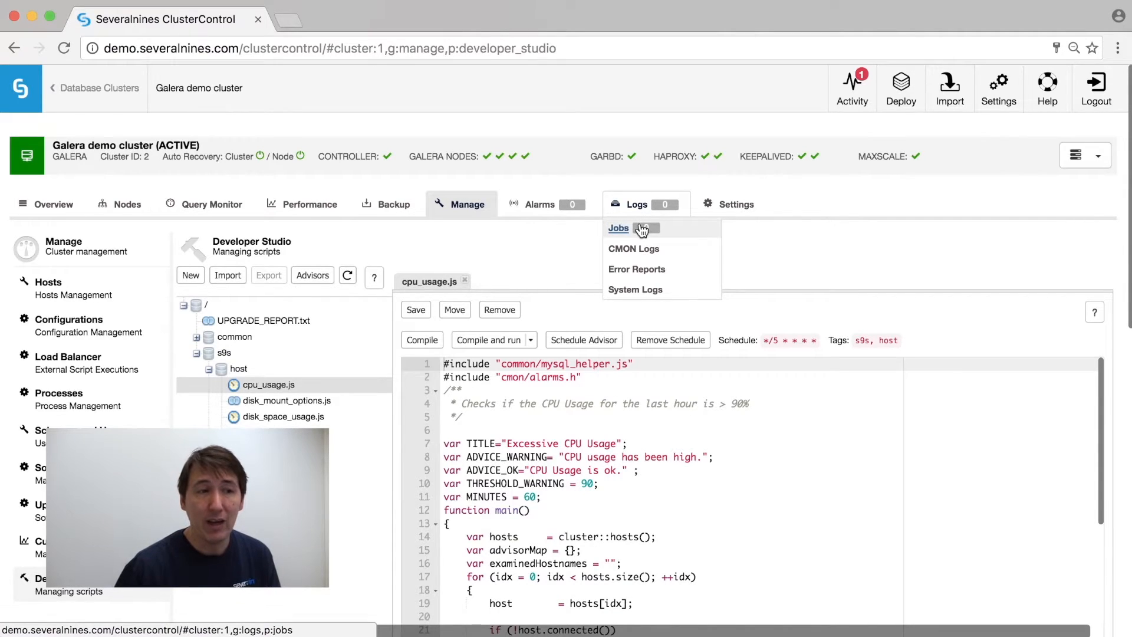
Review the Jobs log, then show /var/log/mysql/mysqld.log for host 10.10.22.11 under System Logs.
click(618, 228)
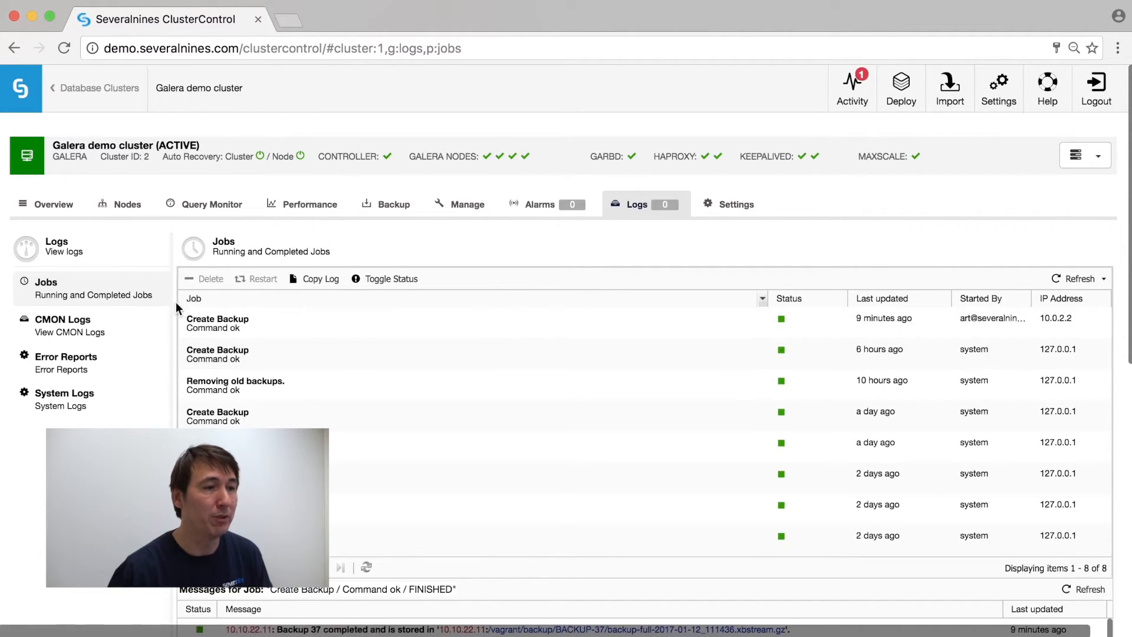
scroll(down, 3)
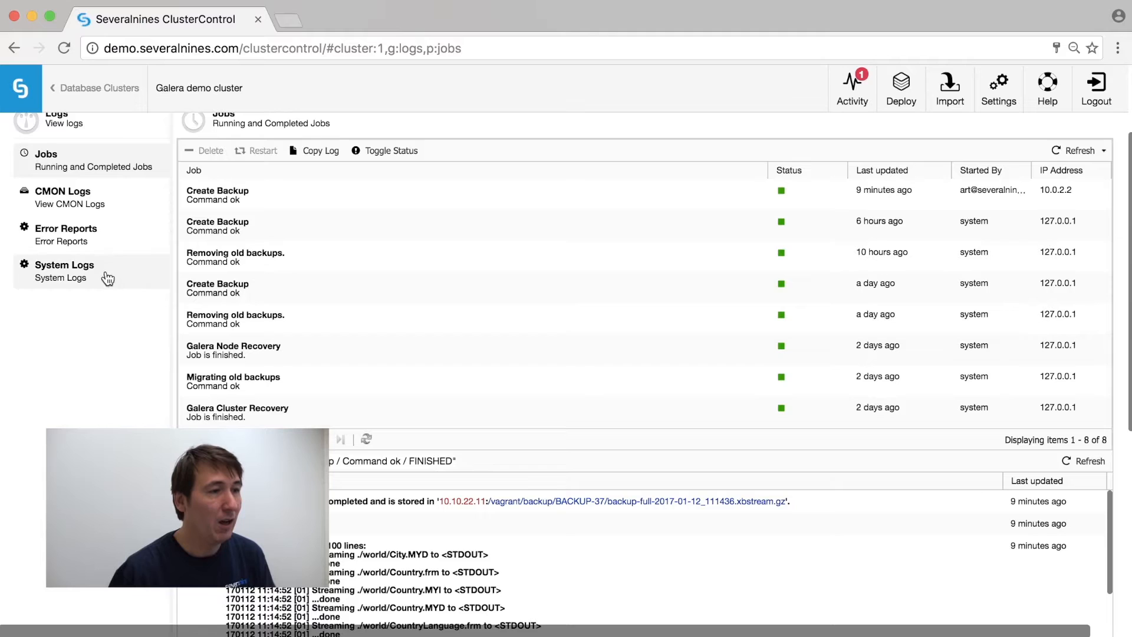
click(64, 264)
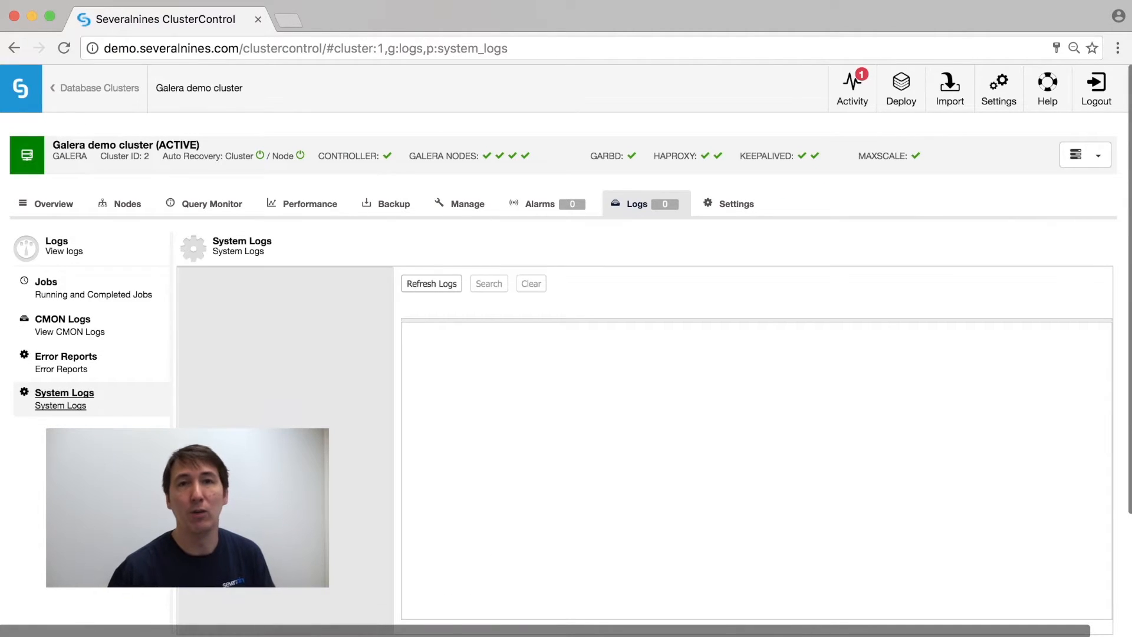
click(430, 283)
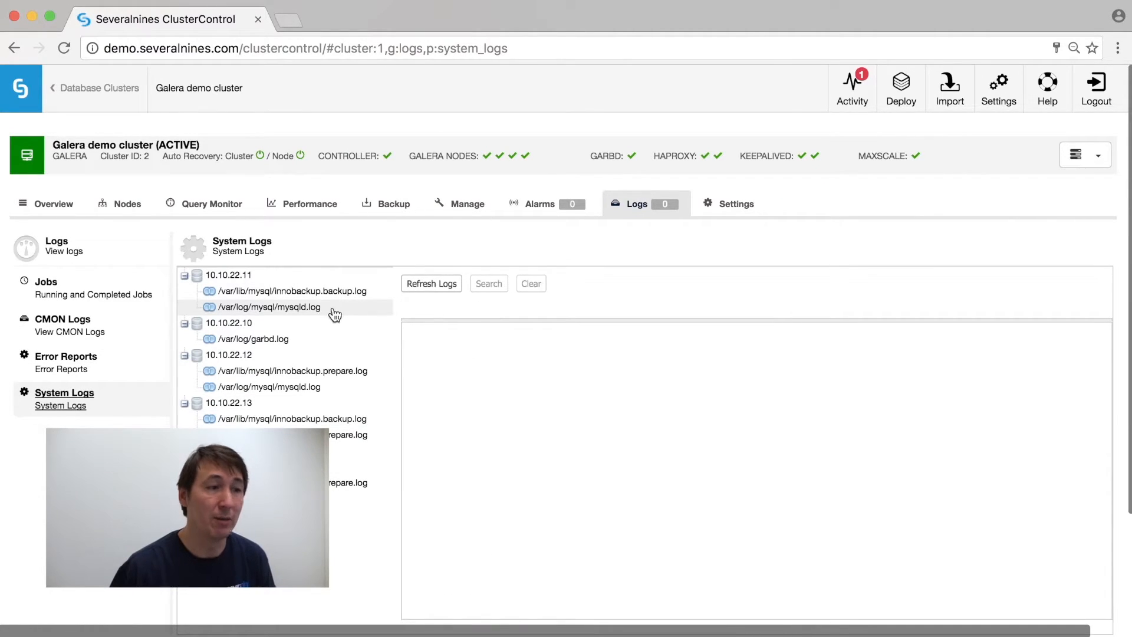
click(270, 307)
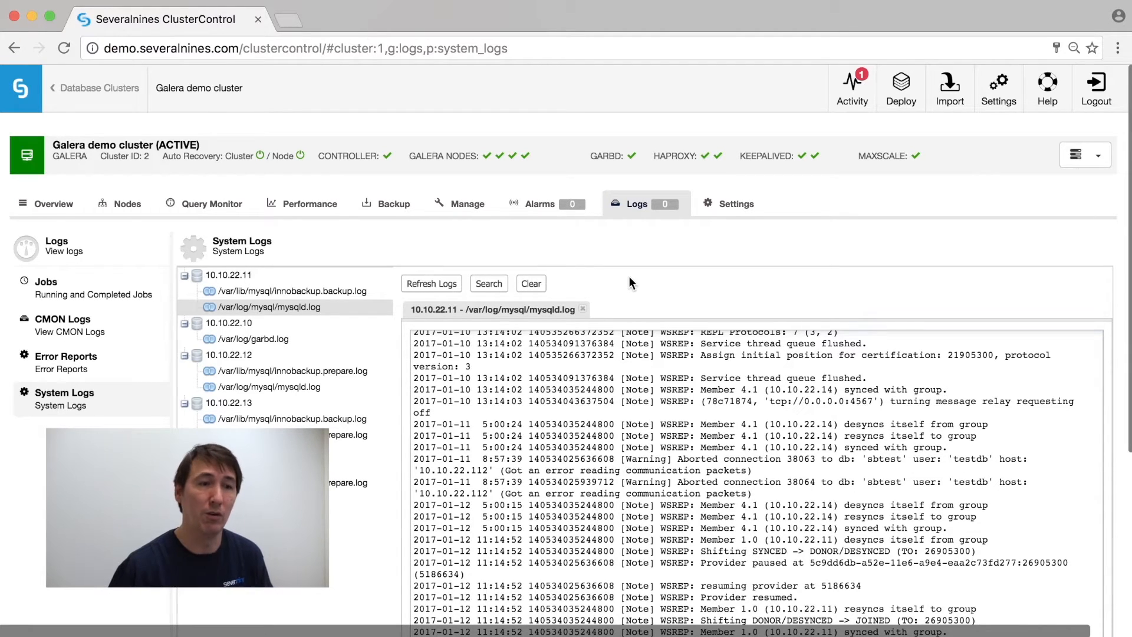
mouse_move(767, 271)
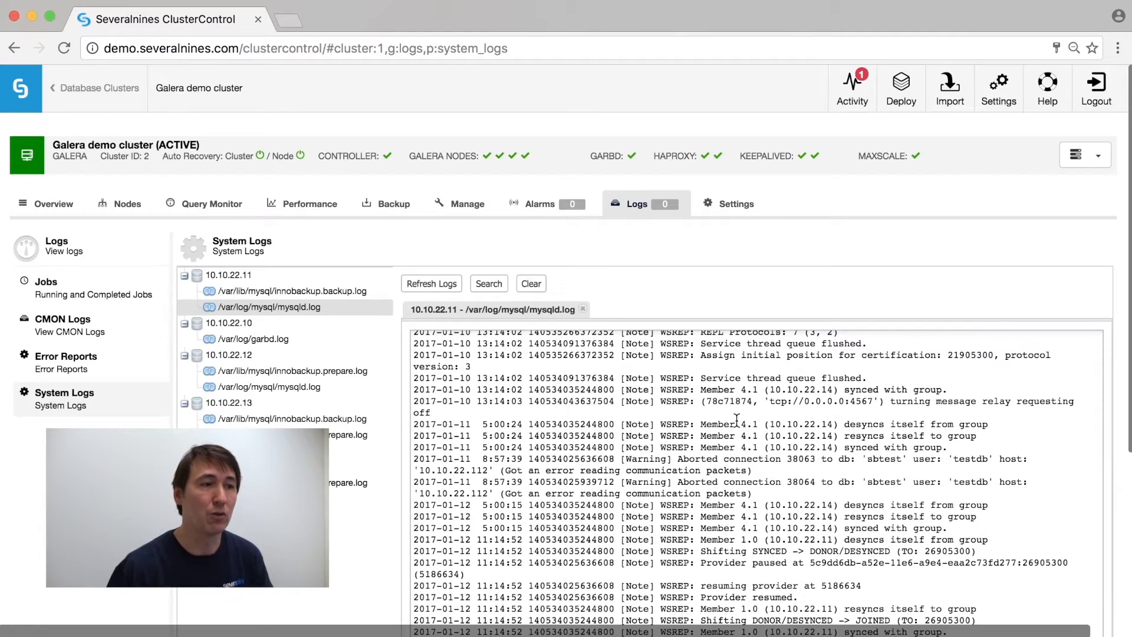
click(309, 203)
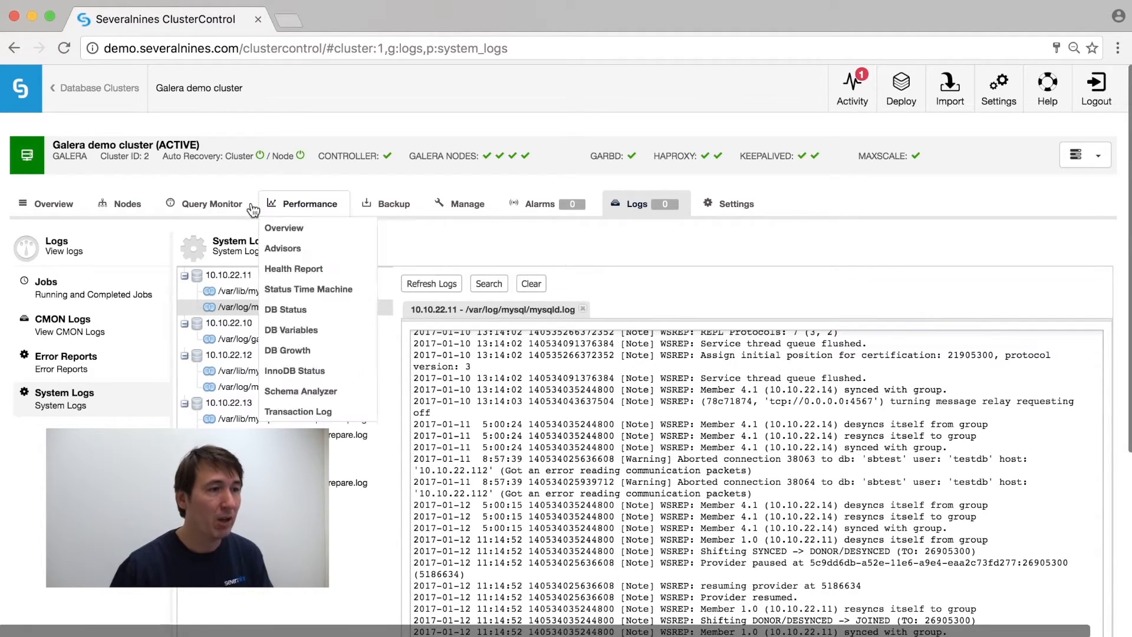
Go back to Database Clusters and check the Galera demo cluster's Actions menu.
click(98, 87)
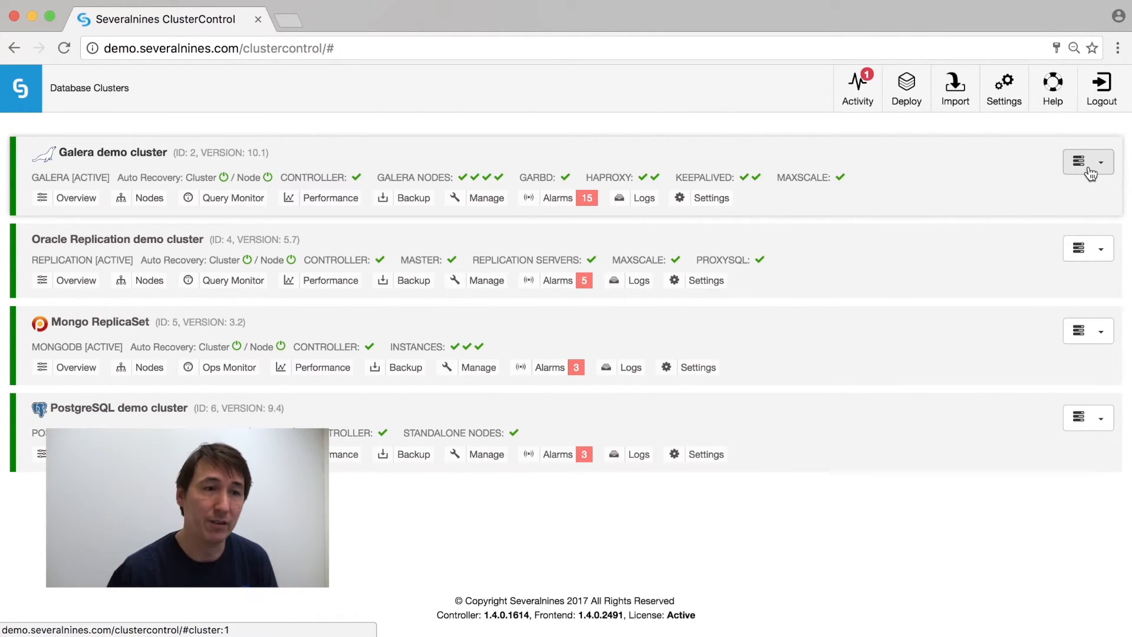
mouse_move(1088, 161)
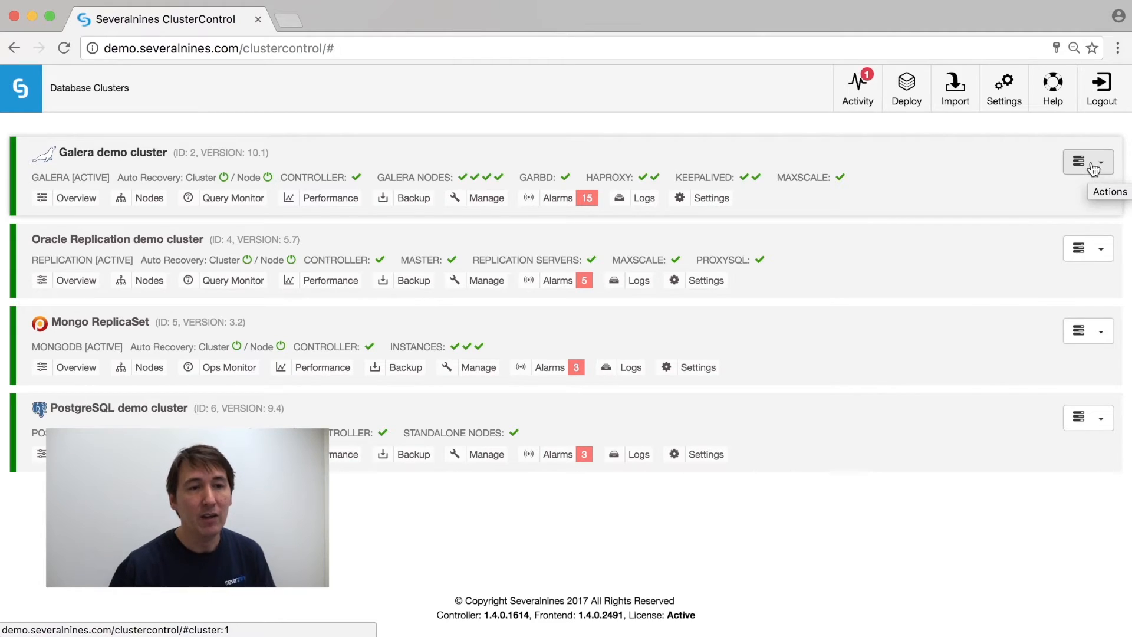
click(1083, 162)
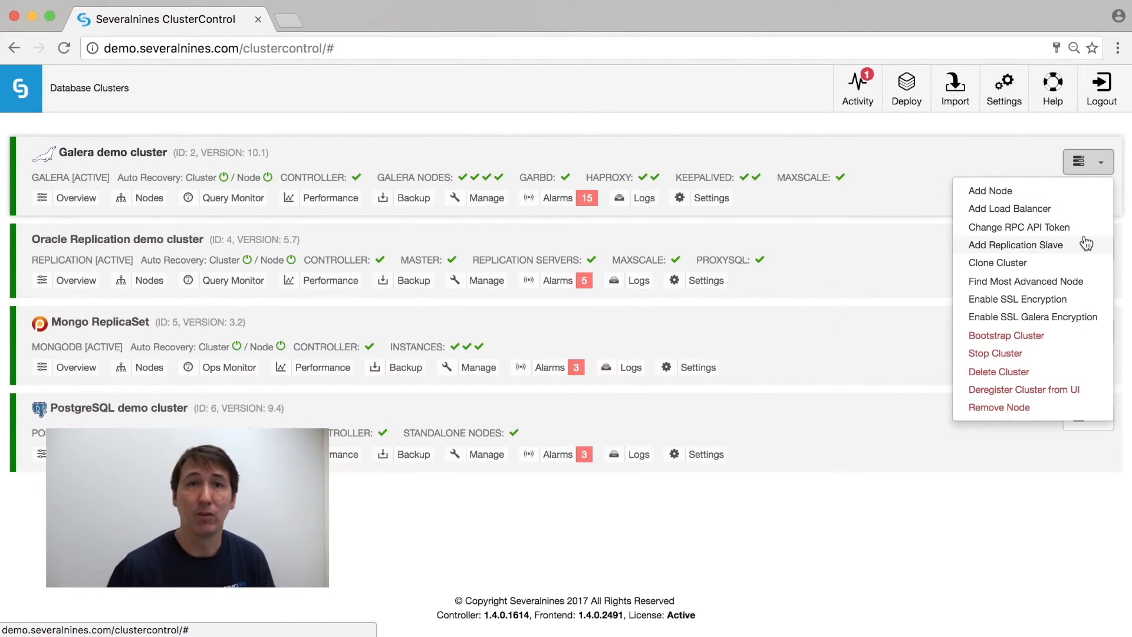
click(1027, 133)
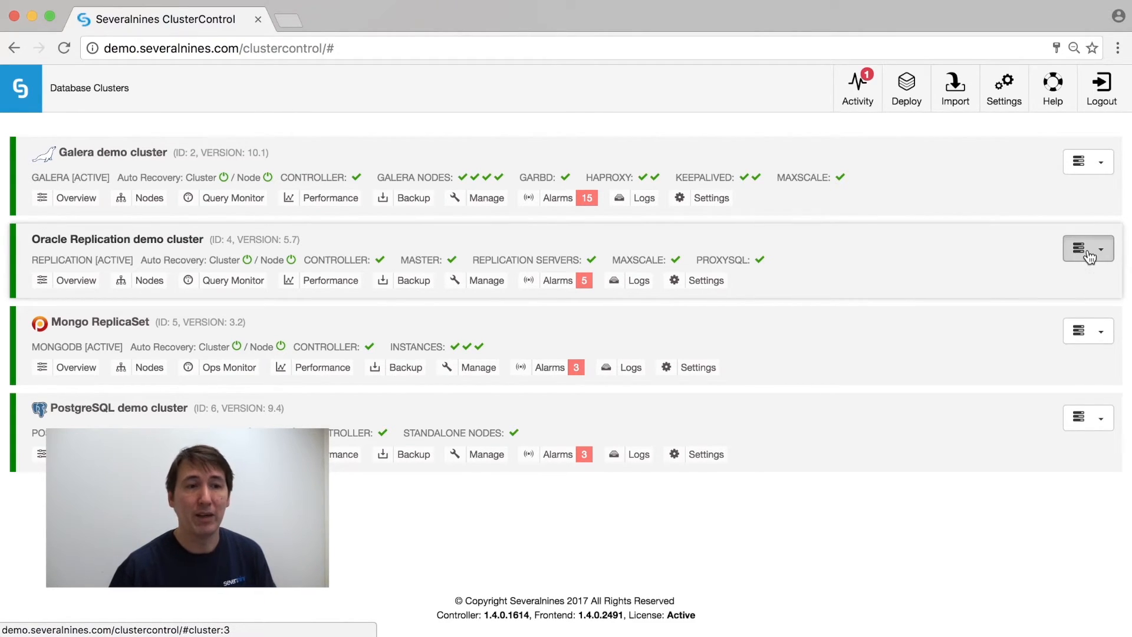
click(1079, 247)
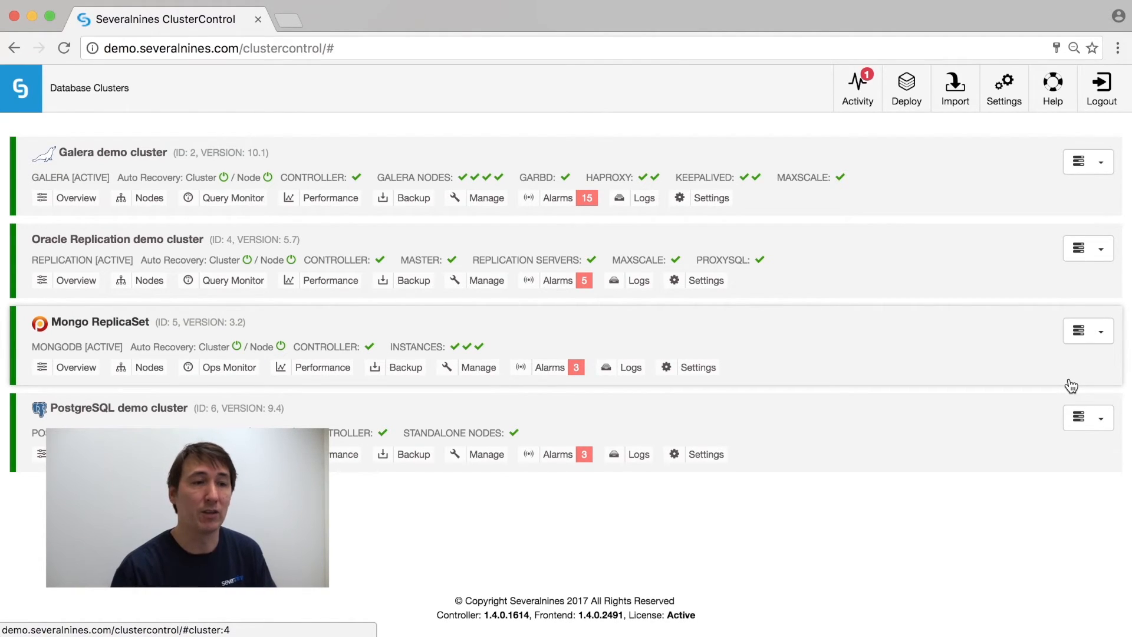
mouse_move(1078, 378)
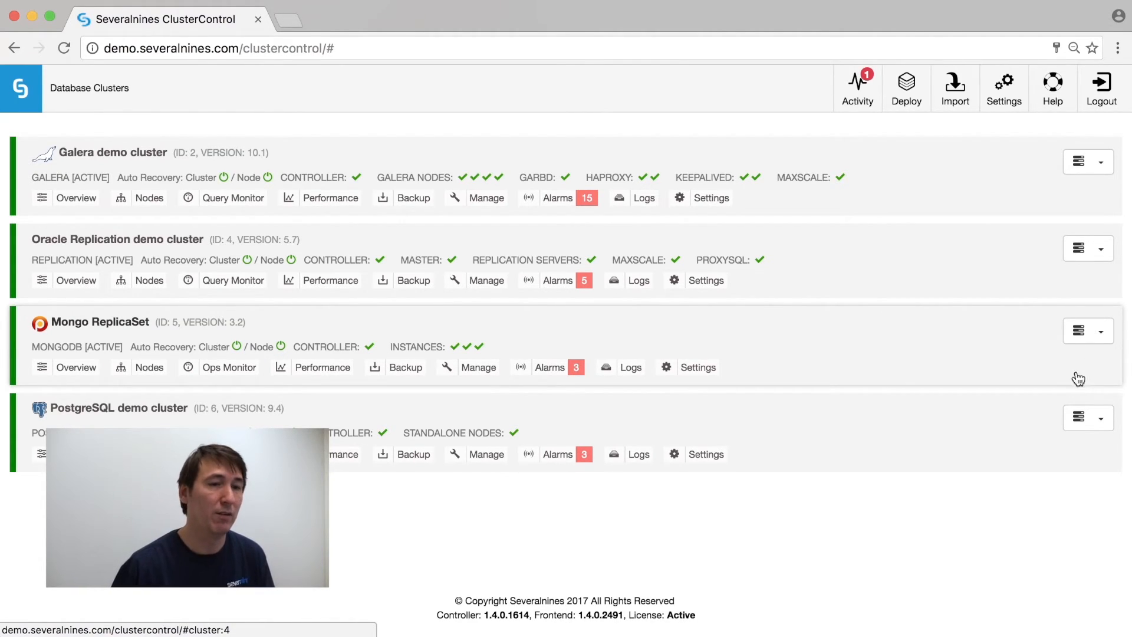
click(1080, 330)
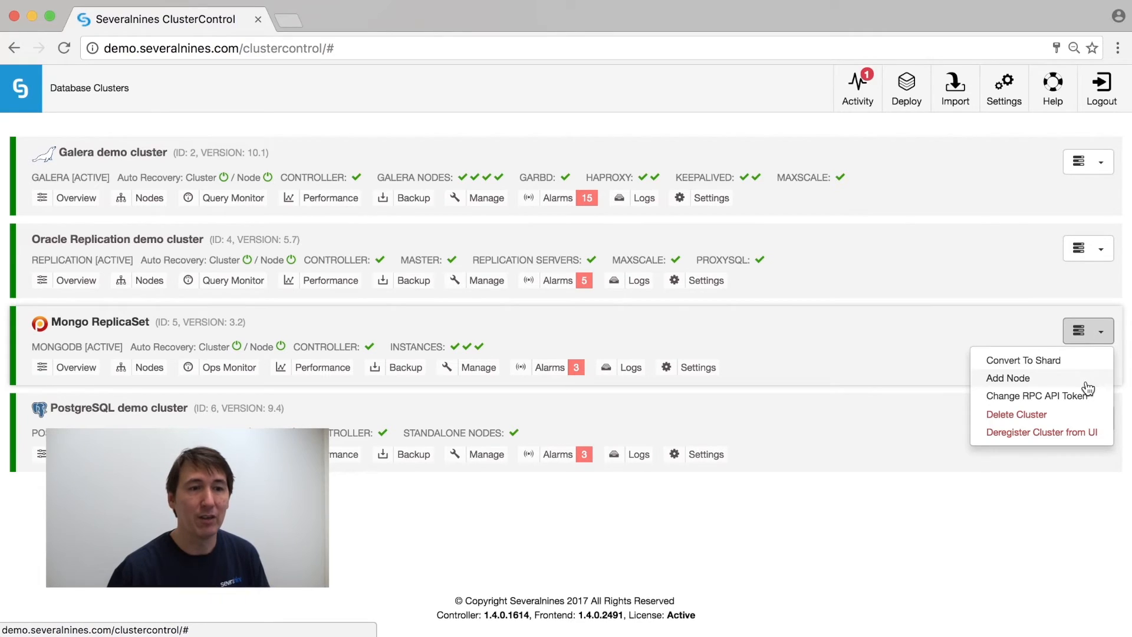
mouse_move(1079, 364)
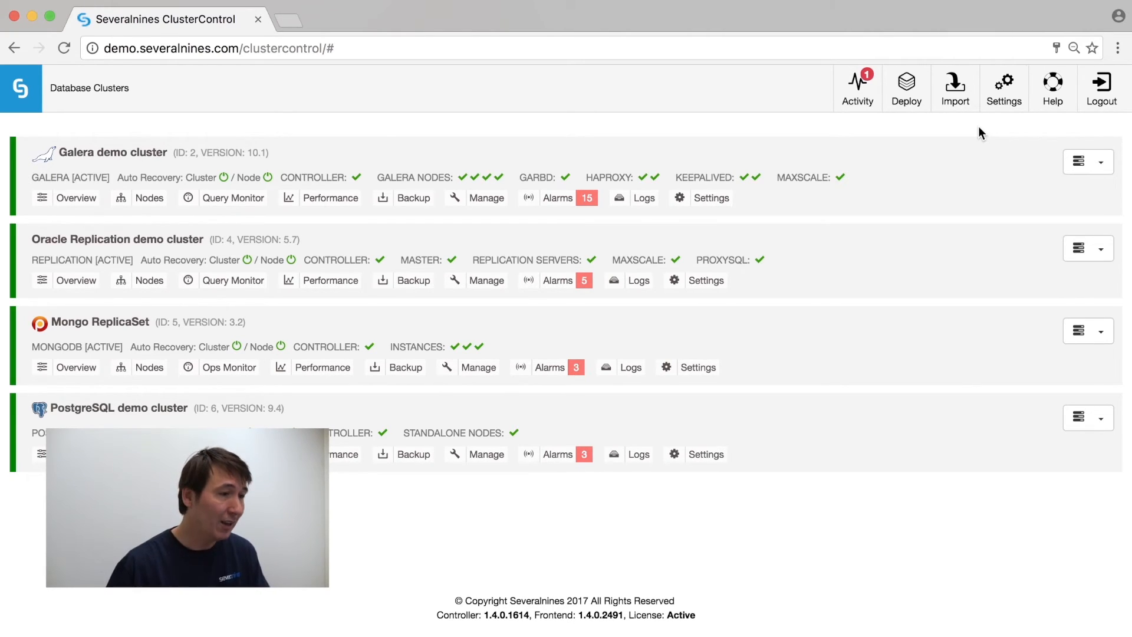
mouse_move(1086, 427)
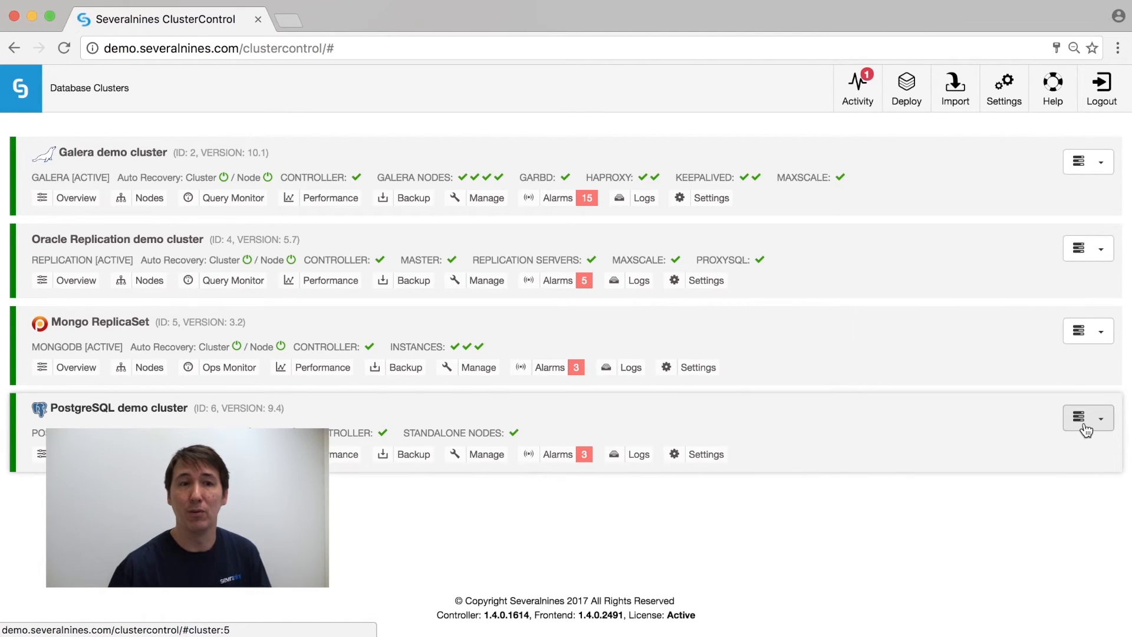
mouse_move(1086, 428)
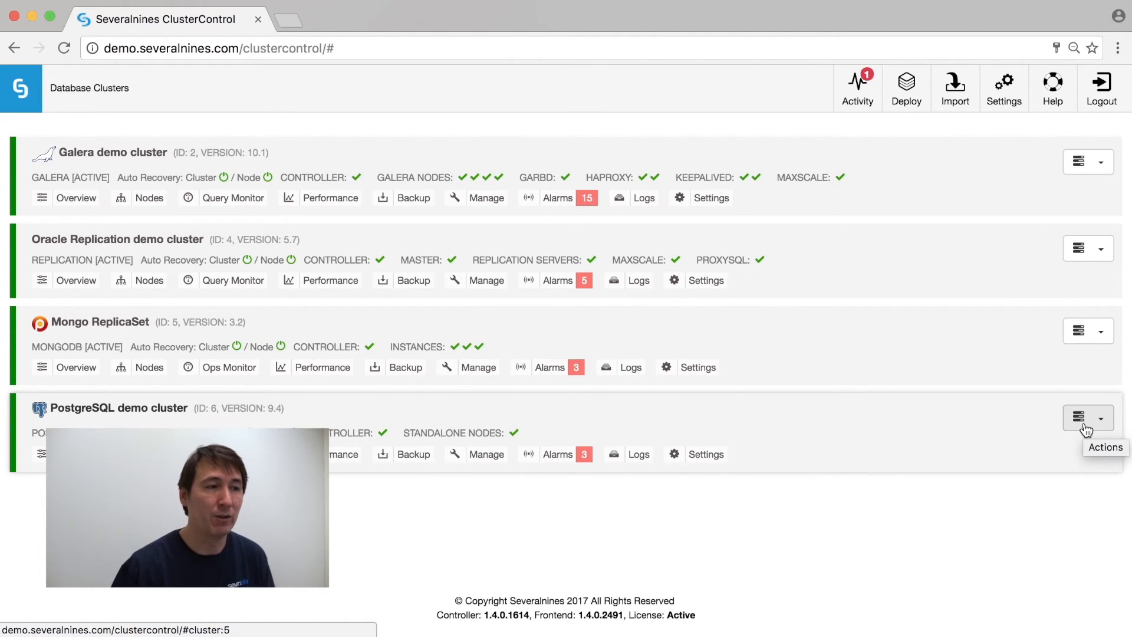
Show the PostgreSQL demo cluster's actions: Add Node, Add Replication Slave, Disable SSL Encryption.
click(1086, 417)
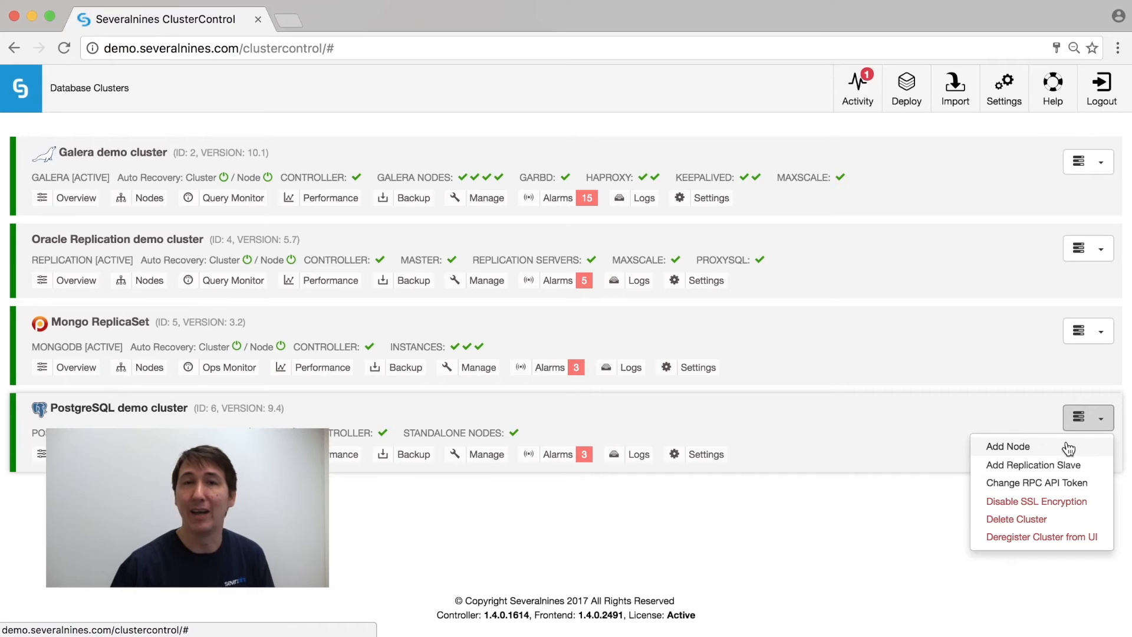
mouse_move(1068, 452)
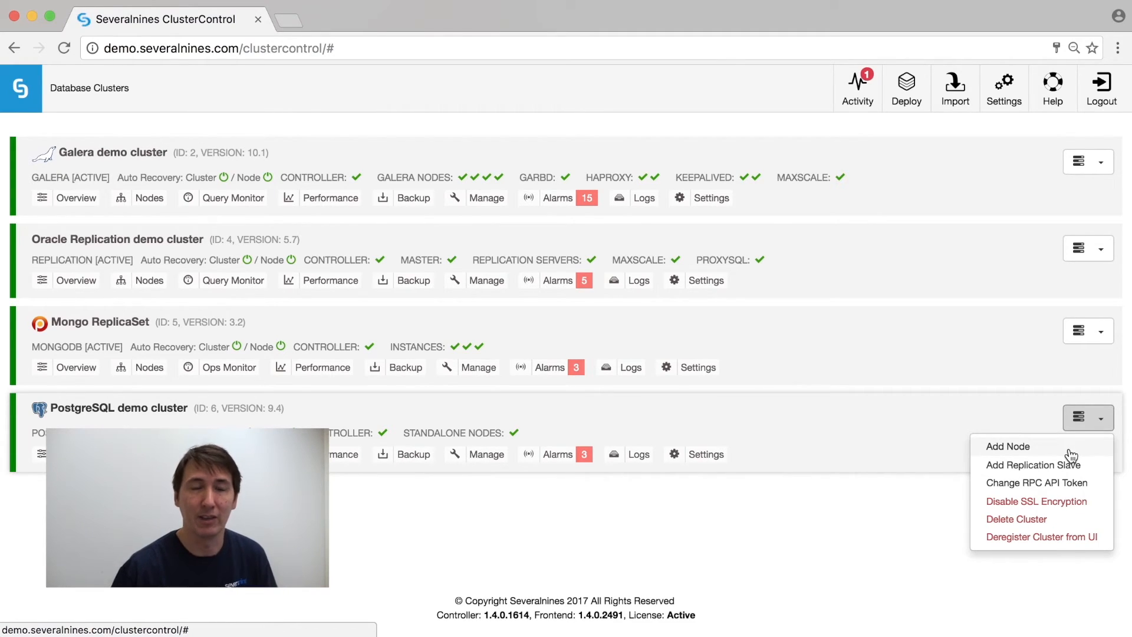